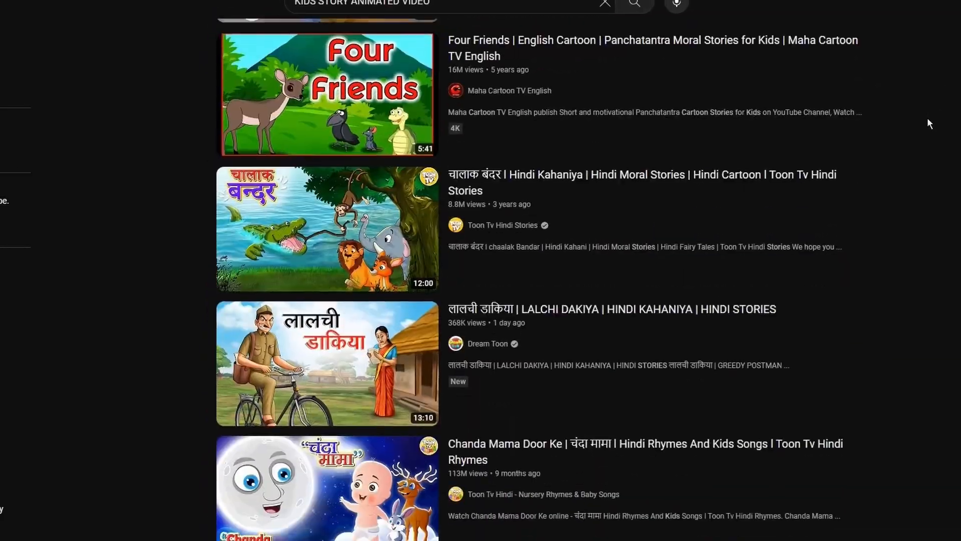
- Scroll through the ChatGPT conversation to reach the message box
scroll(down, 3)
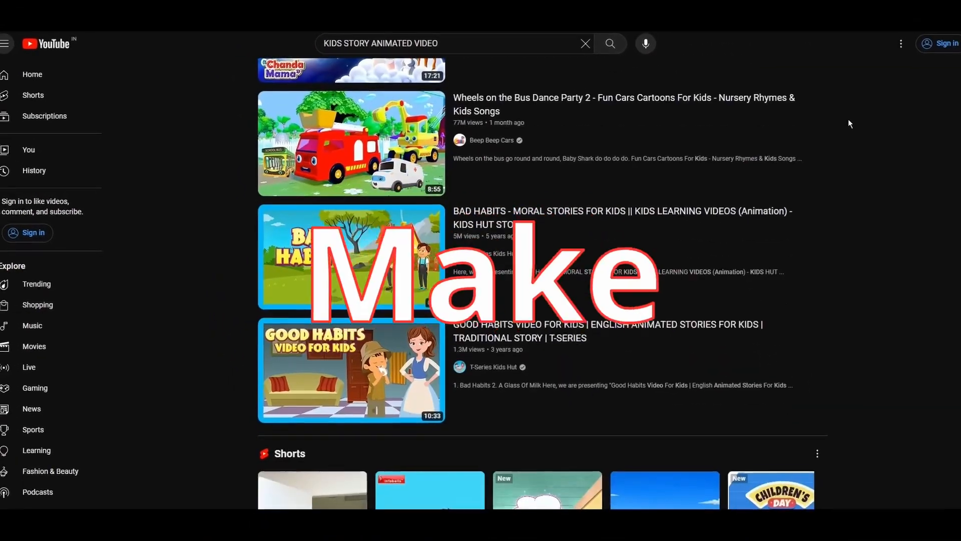
scroll(down, 3)
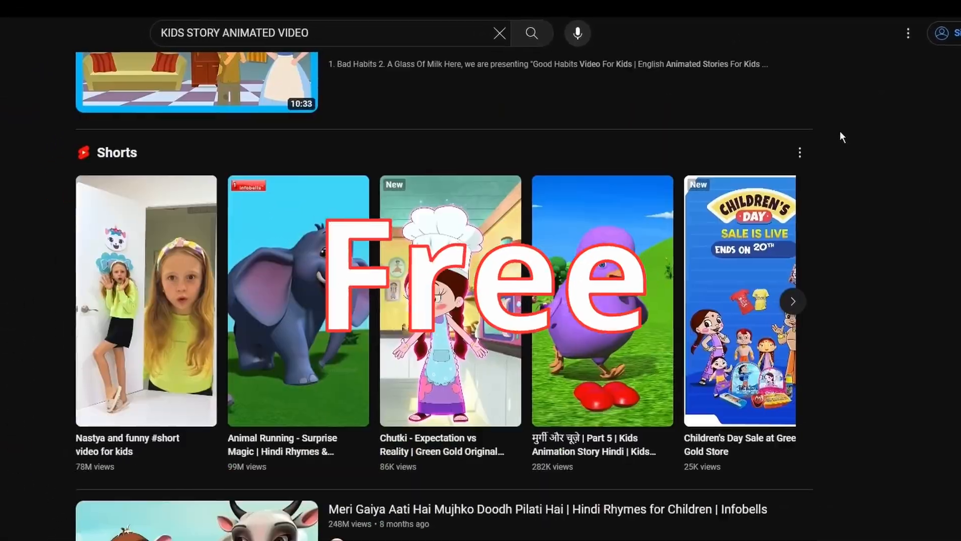
scroll(down, 3)
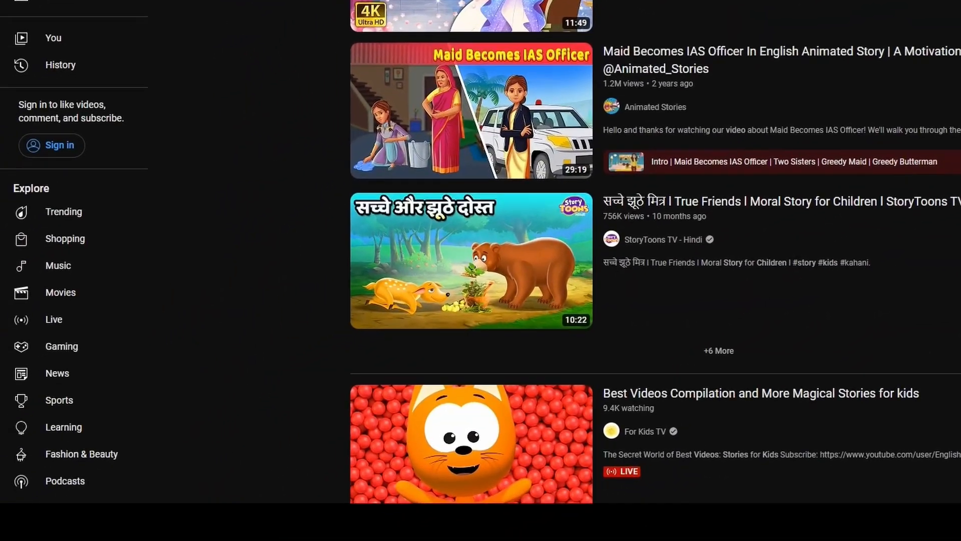
scroll(down, 3)
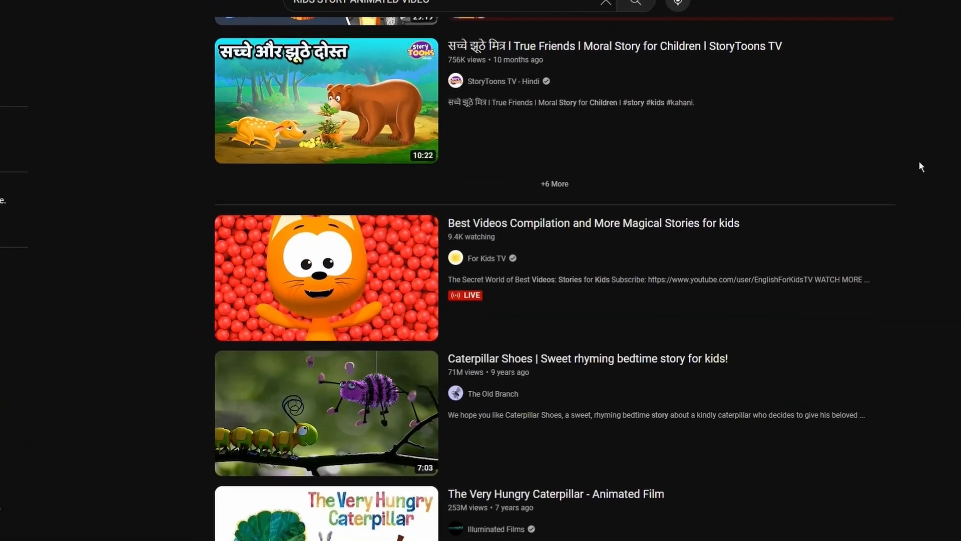
click(17, 50)
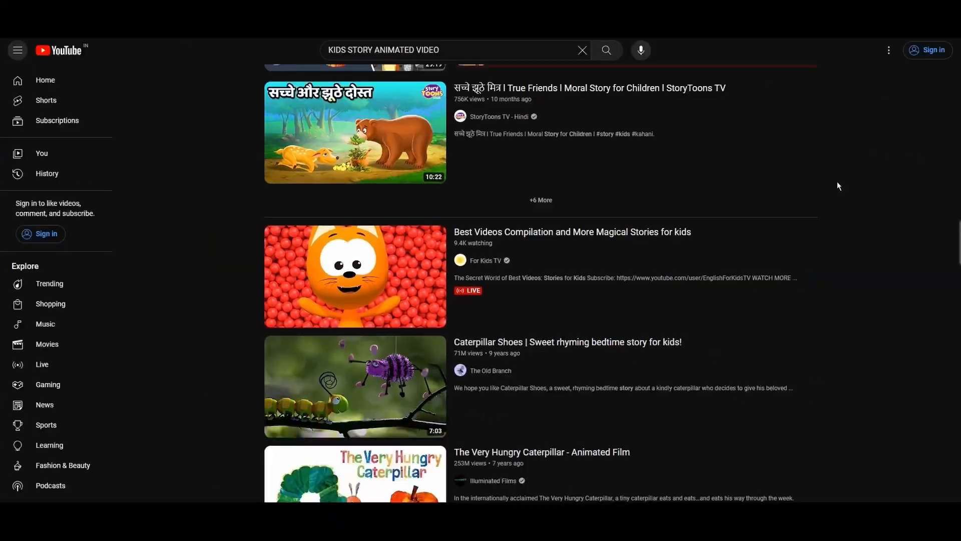
scroll(down, 3)
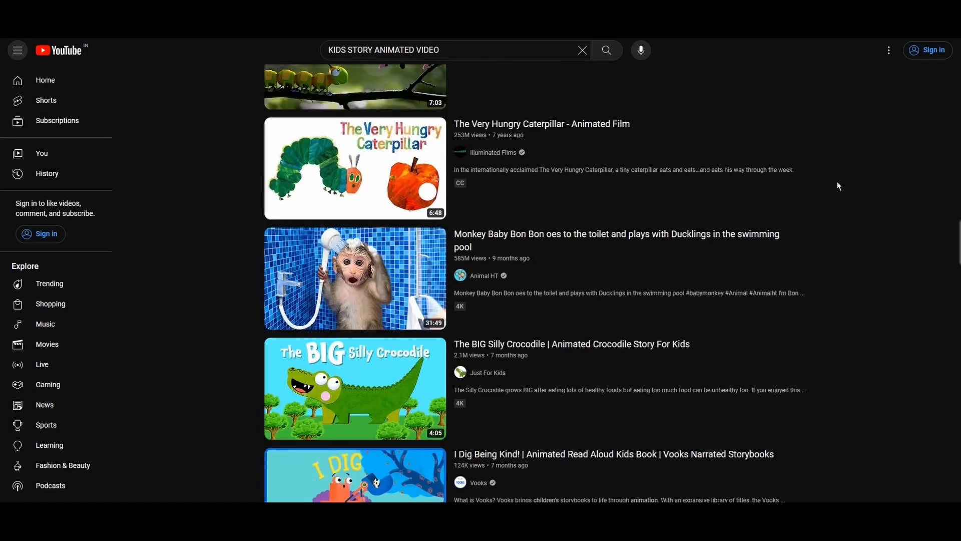
scroll(down, 3)
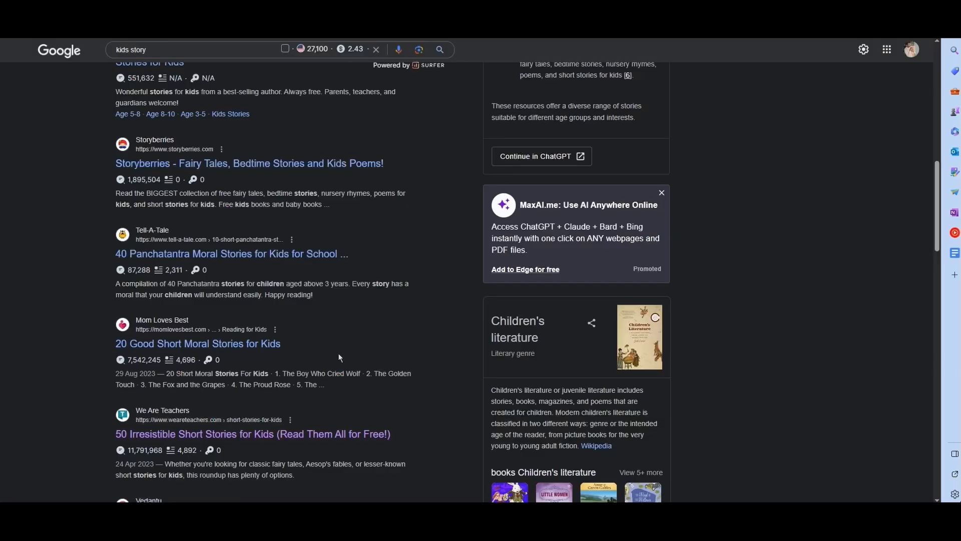
scroll(down, 3)
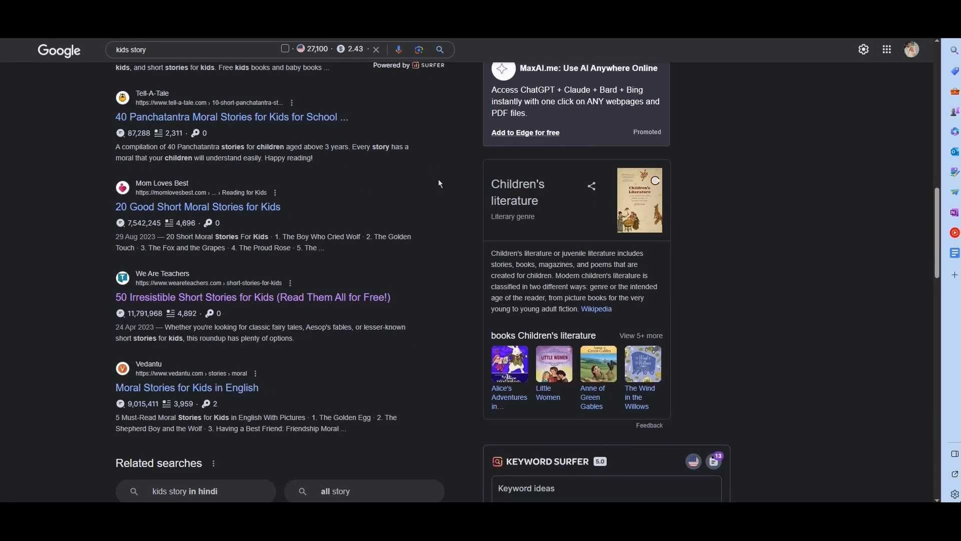
scroll(up, 3)
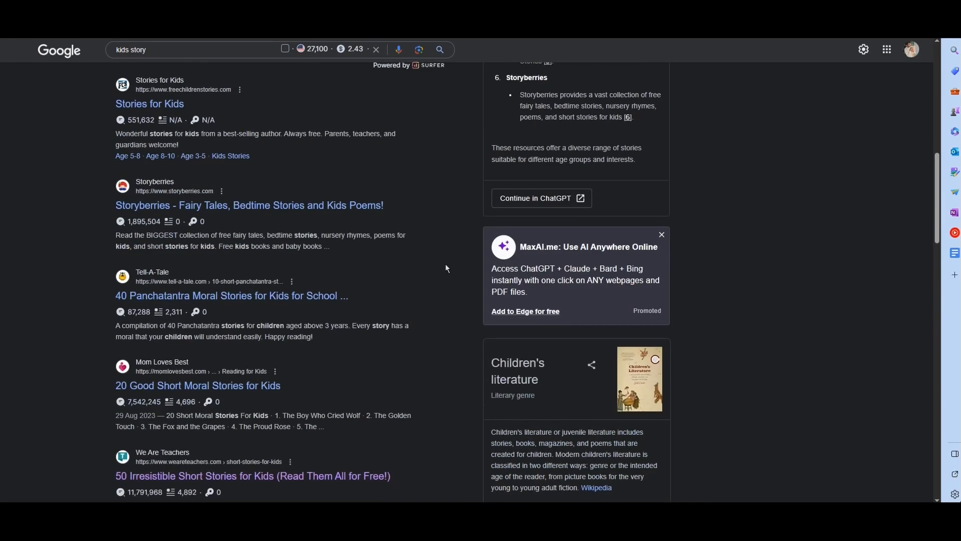
scroll(down, 3)
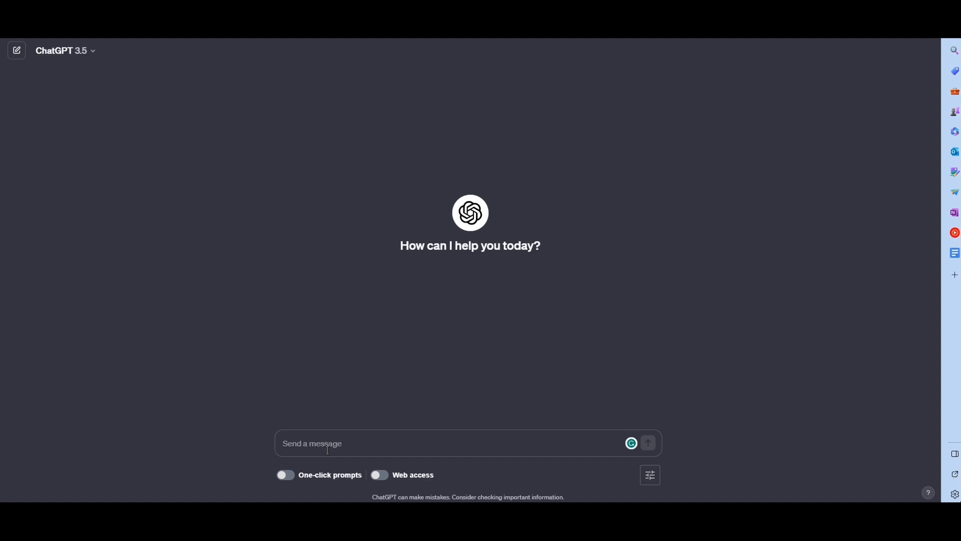
- Request 'Write a short kids story under a min' and get The Little Star's Big Dream in reply
text(Write a shoe)
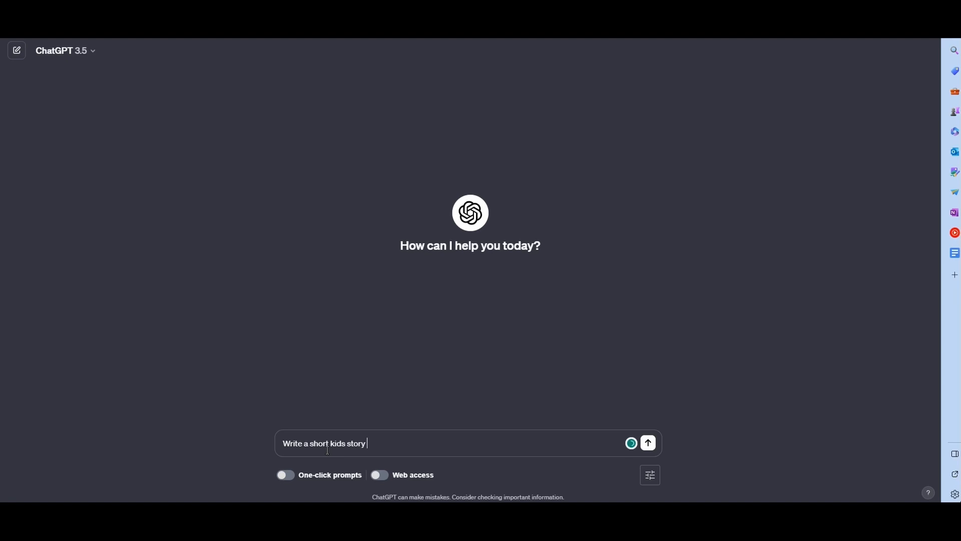
text(under a min)
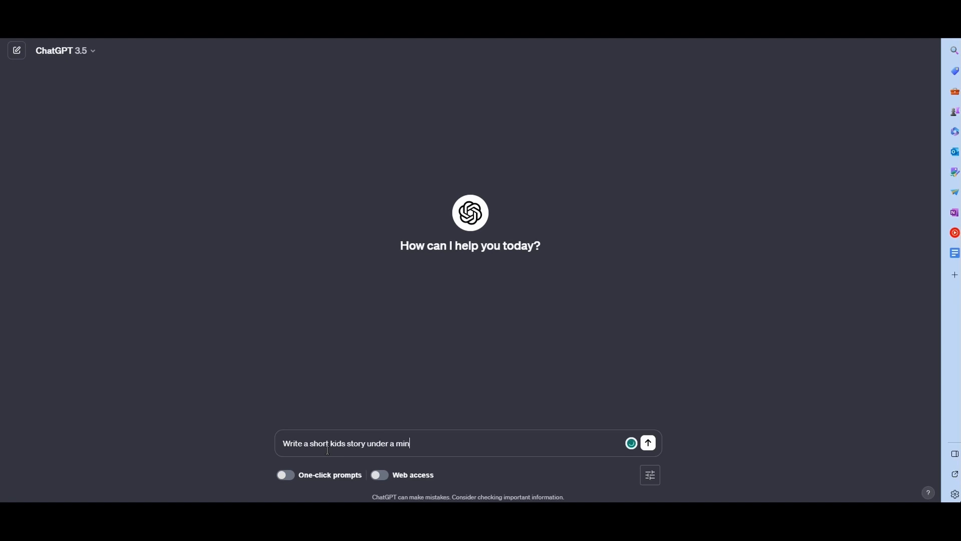
click(648, 442)
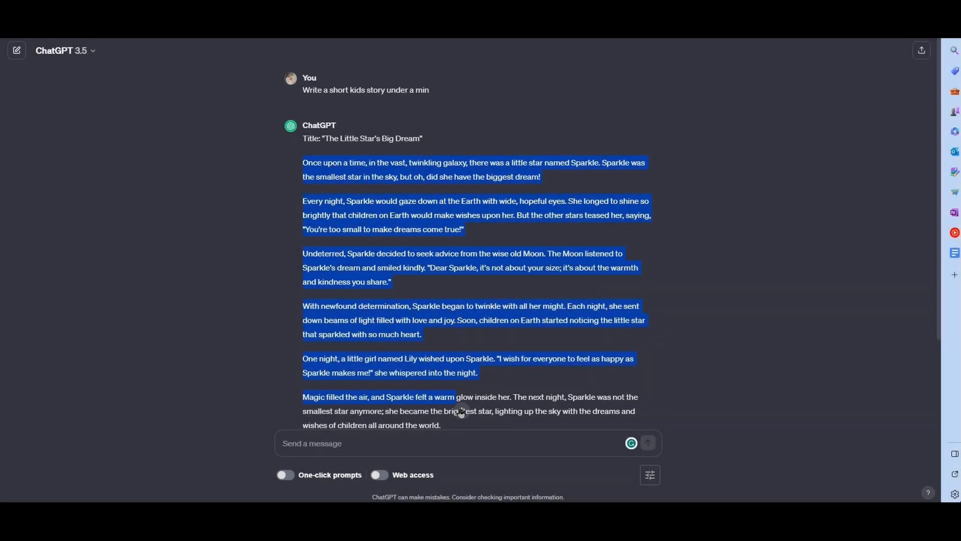
scroll(down, 3)
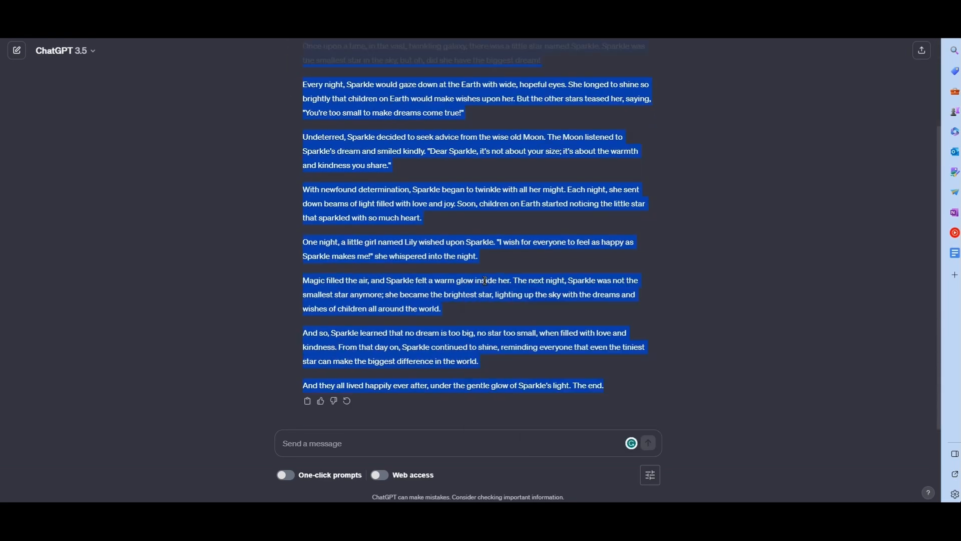
mouse_move(498, 253)
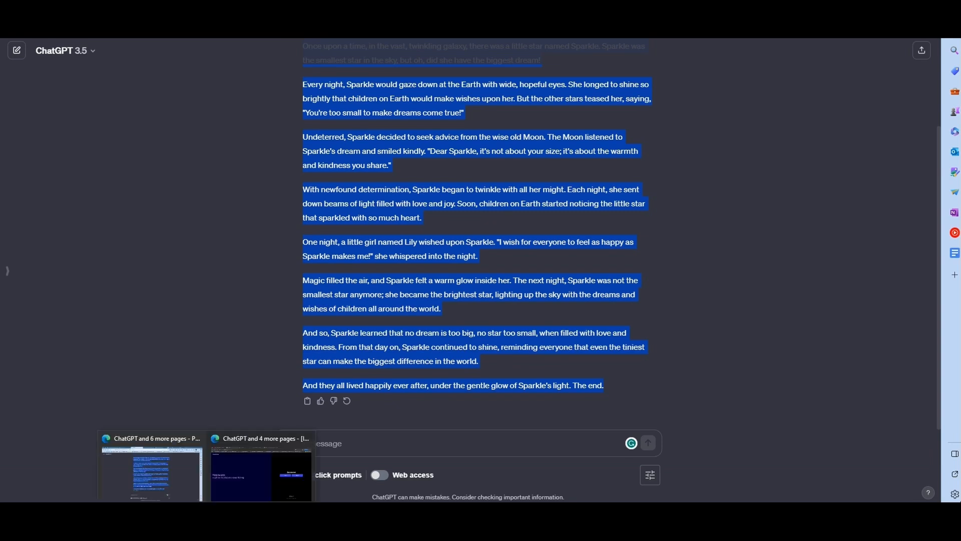
- Generate the Sparkle story as Dorothy-voice speech in ElevenLabs, play it, and download the audio
click(261, 472)
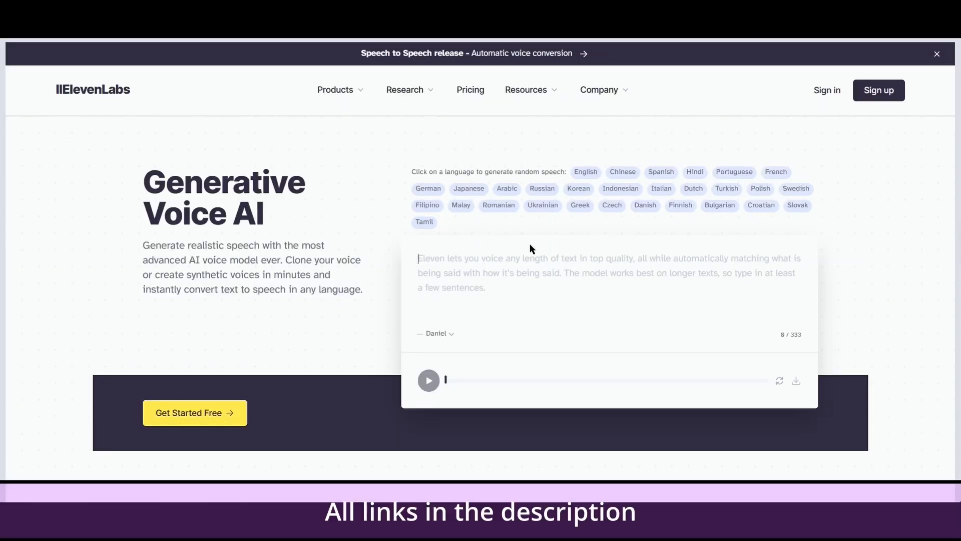
mouse_move(251, 373)
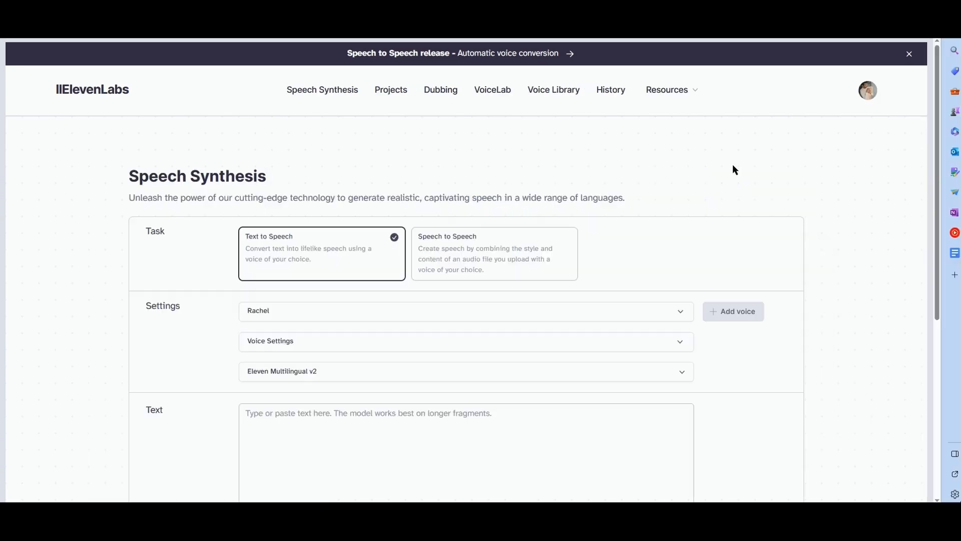
mouse_move(356, 198)
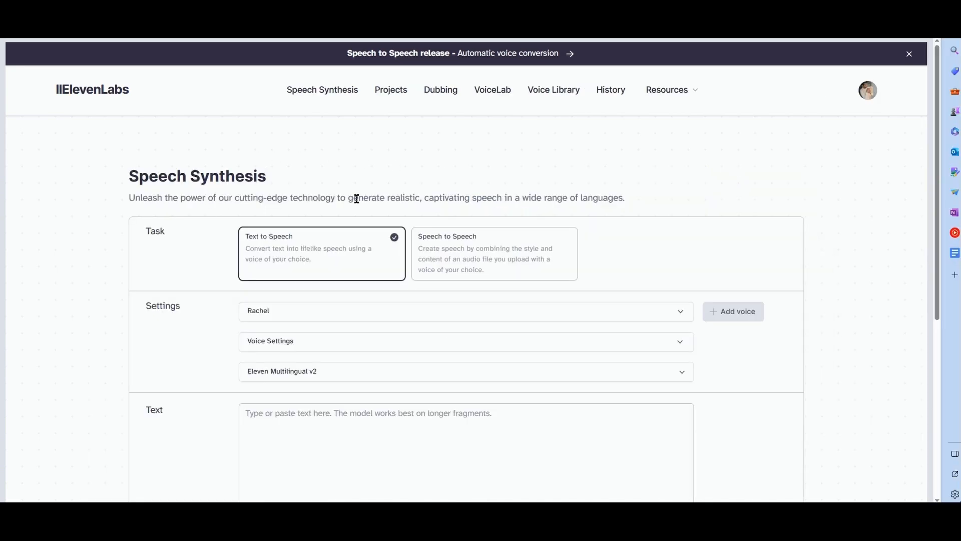
mouse_move(241, 214)
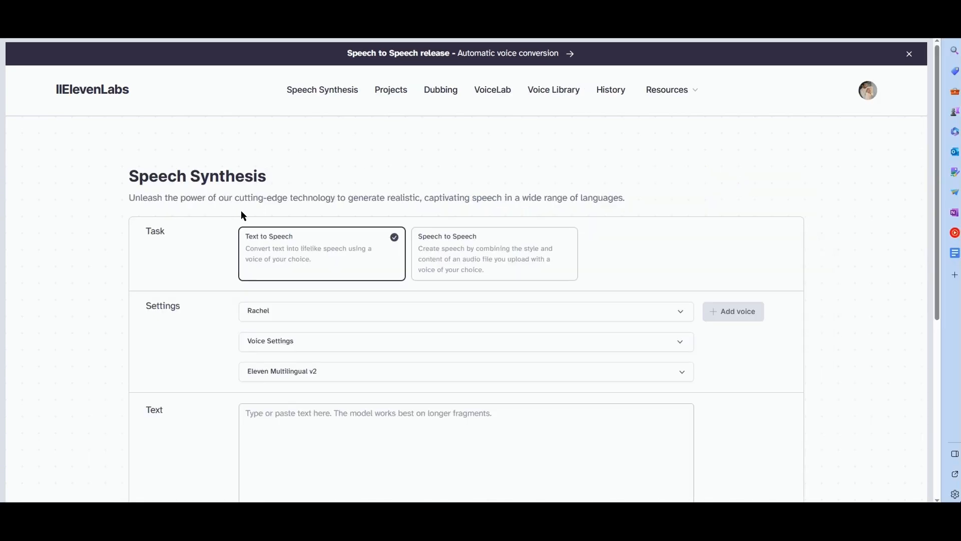
scroll(down, 3)
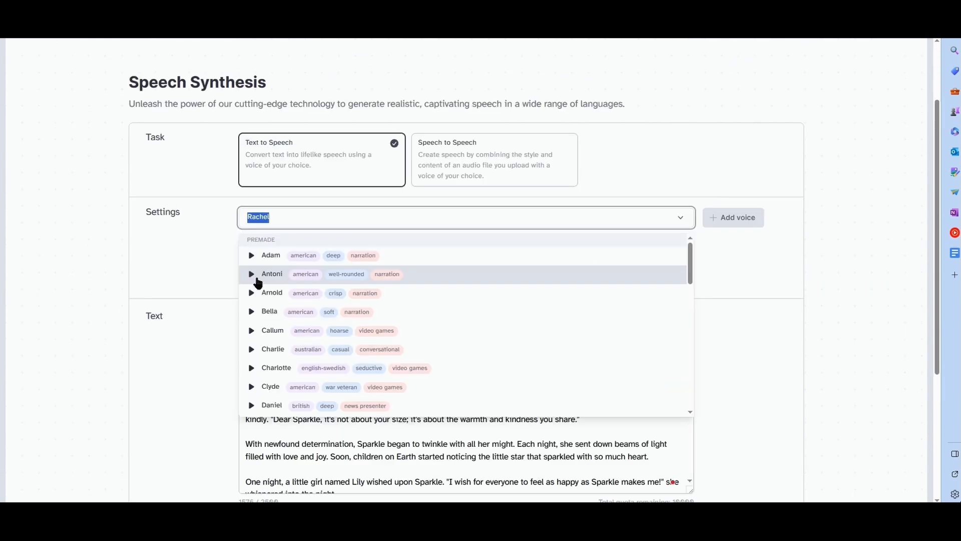
mouse_move(250, 261)
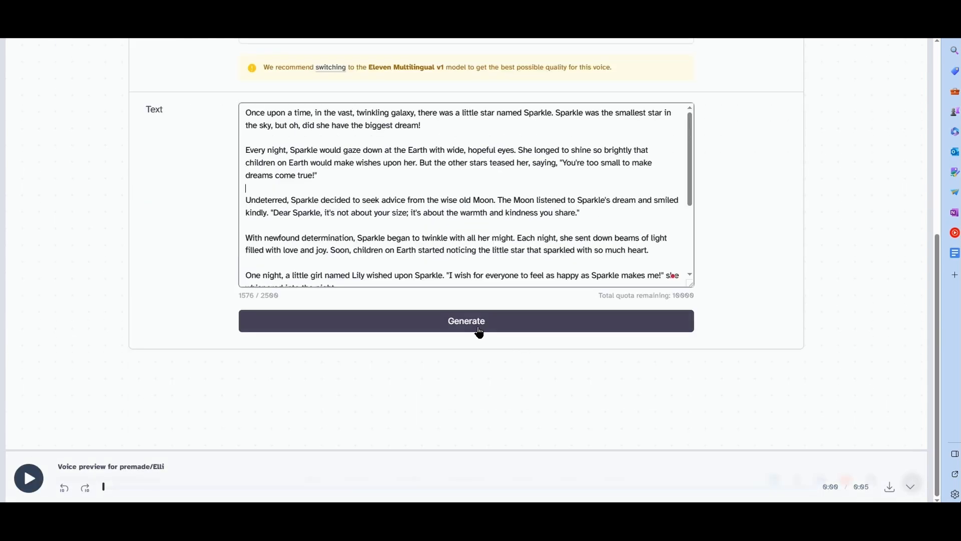
click(466, 321)
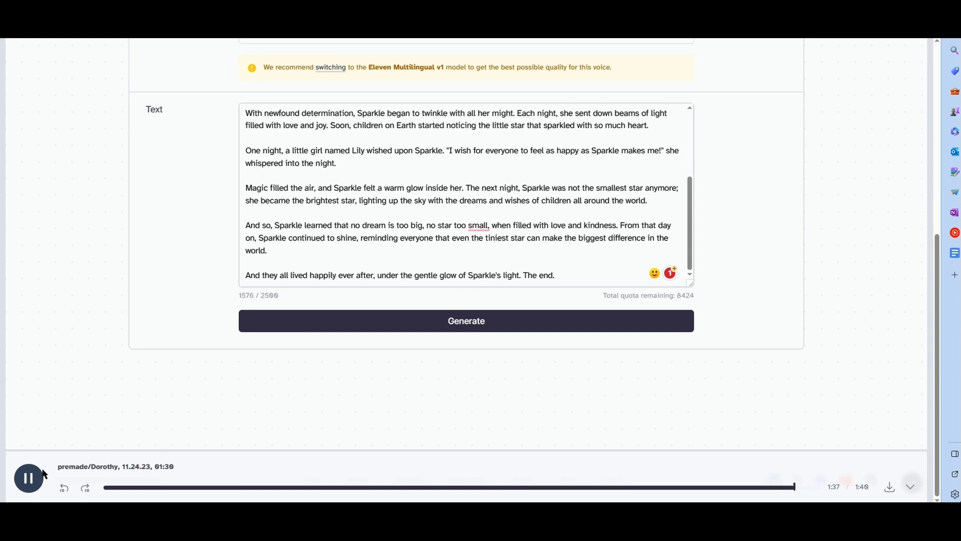
click(28, 478)
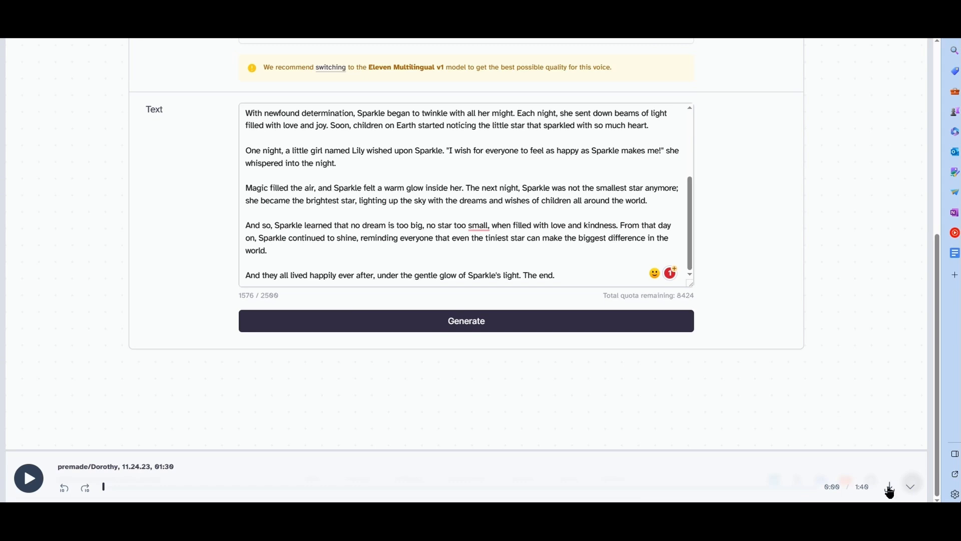
click(889, 486)
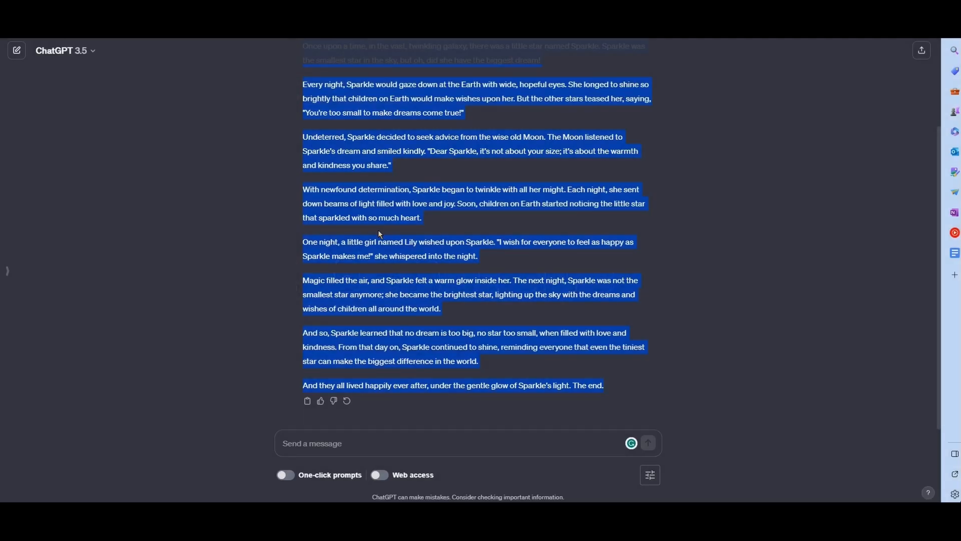
- Ask ChatGPT for Midjourney prompts creating animated visual scenes for the above story
click(419, 443)
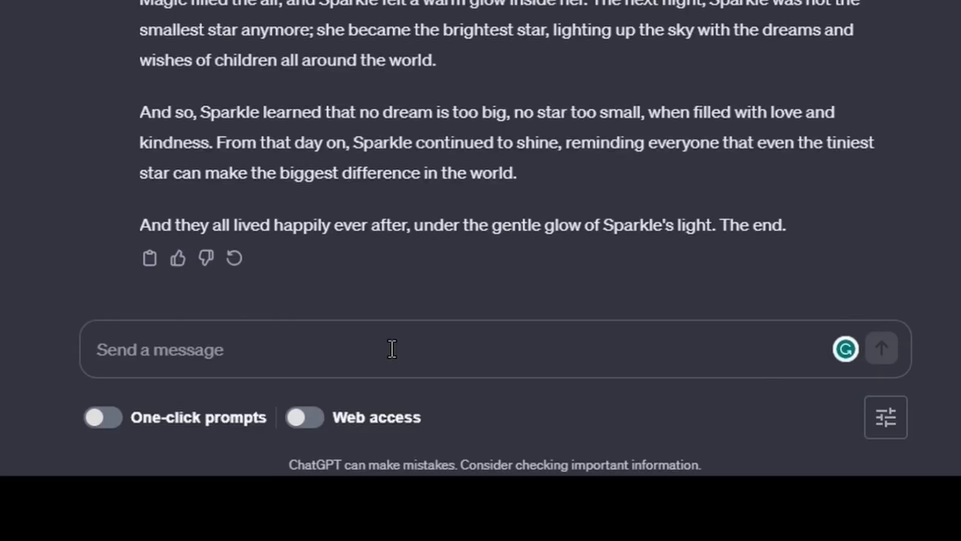
text(Write me midjourney prompts to create animated visual scenes for the above story)
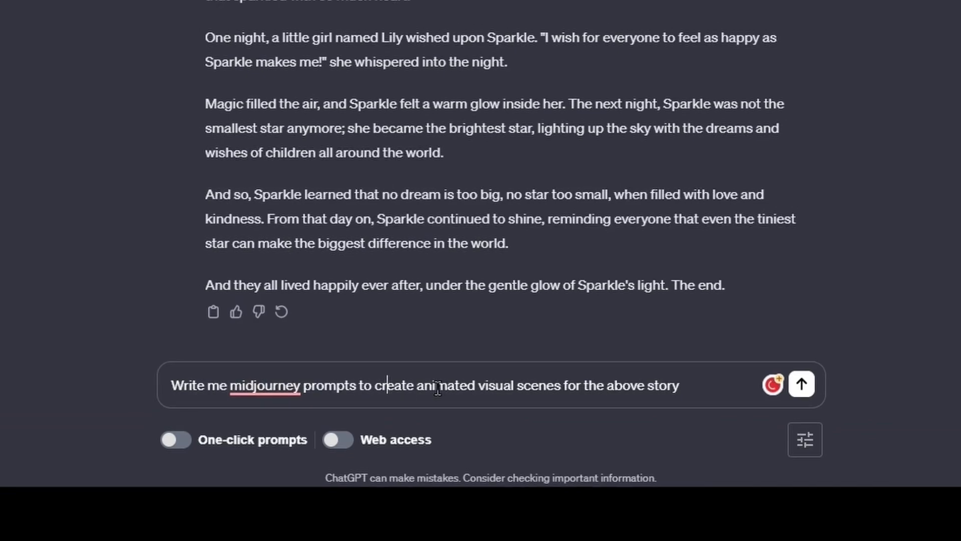
scroll(down, 3)
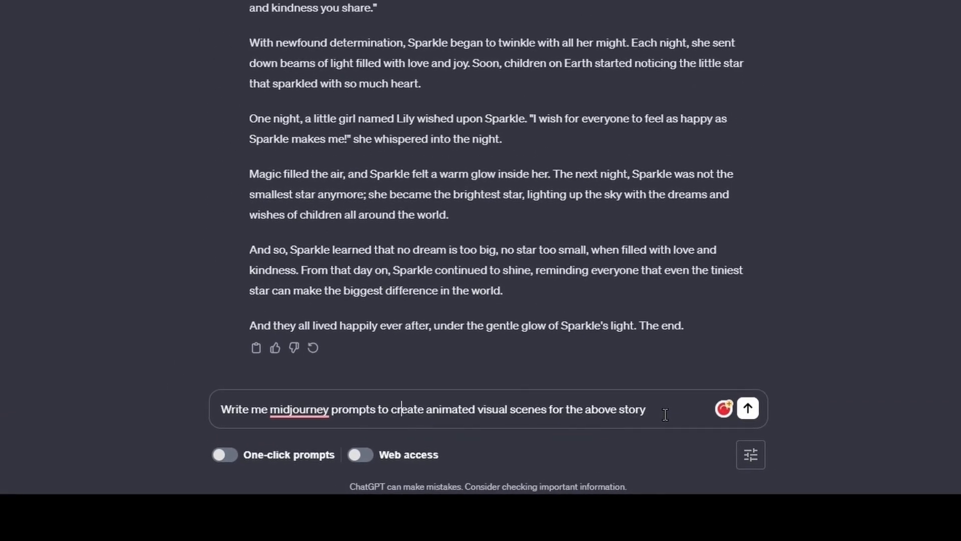
click(747, 409)
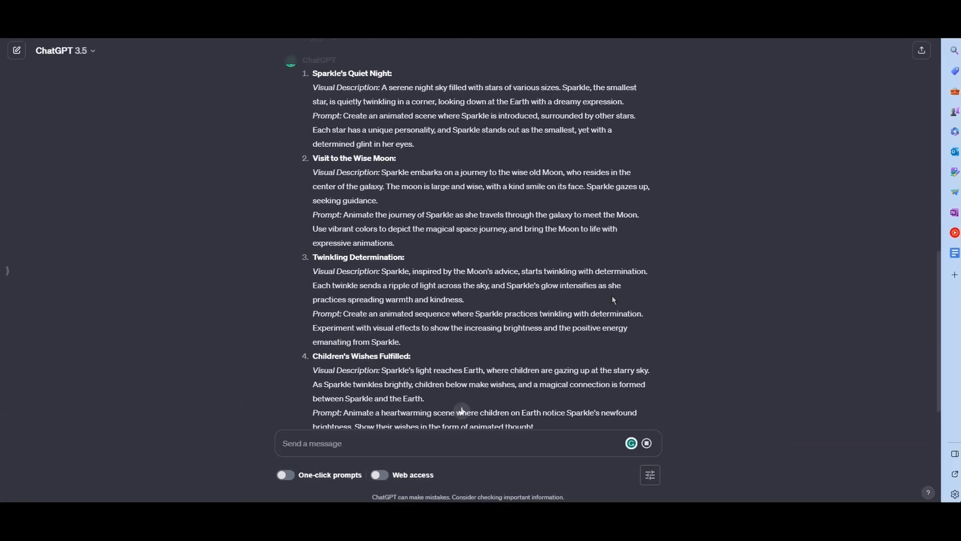
scroll(down, 3)
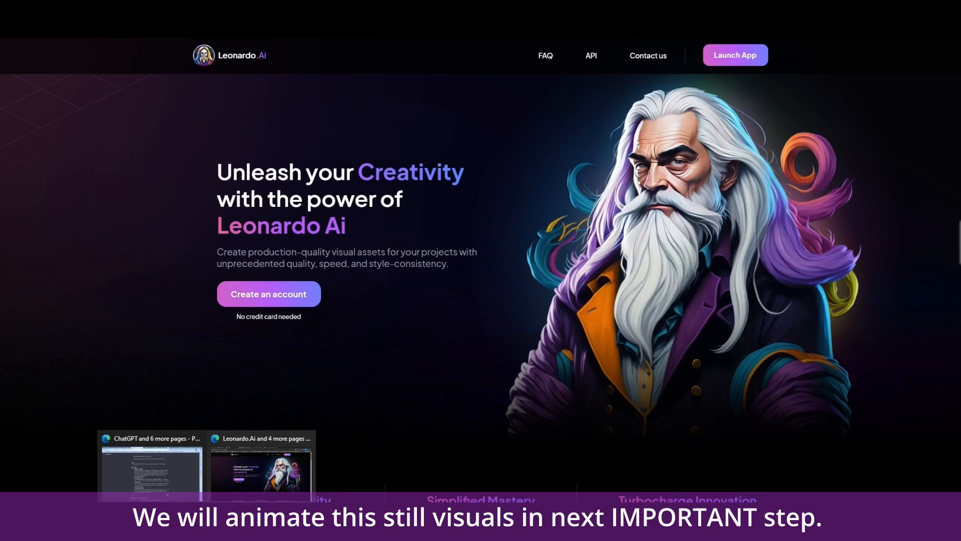
- In Leonardo AI's generation app, check token credits, turn Alchemy off and Prompt Magic on, and review the model list
click(151, 469)
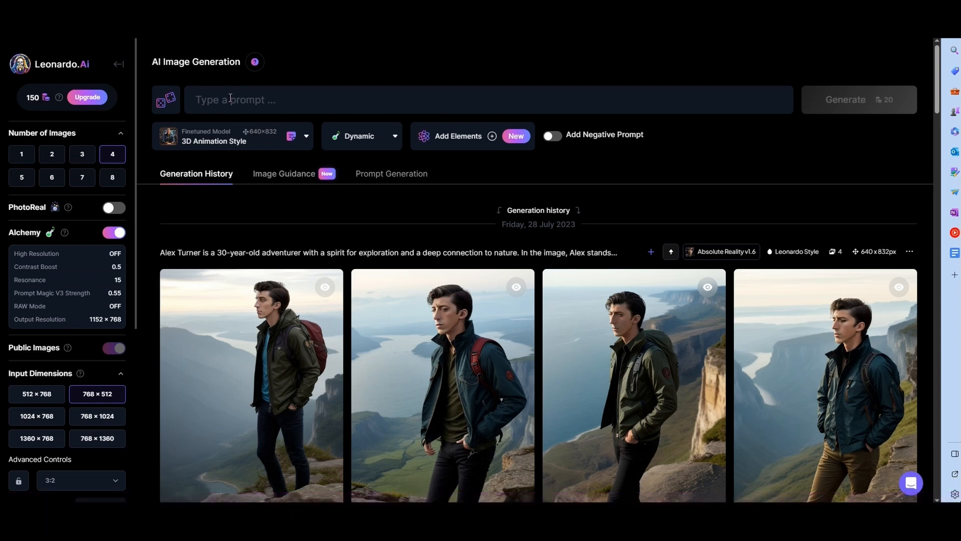
mouse_move(39, 98)
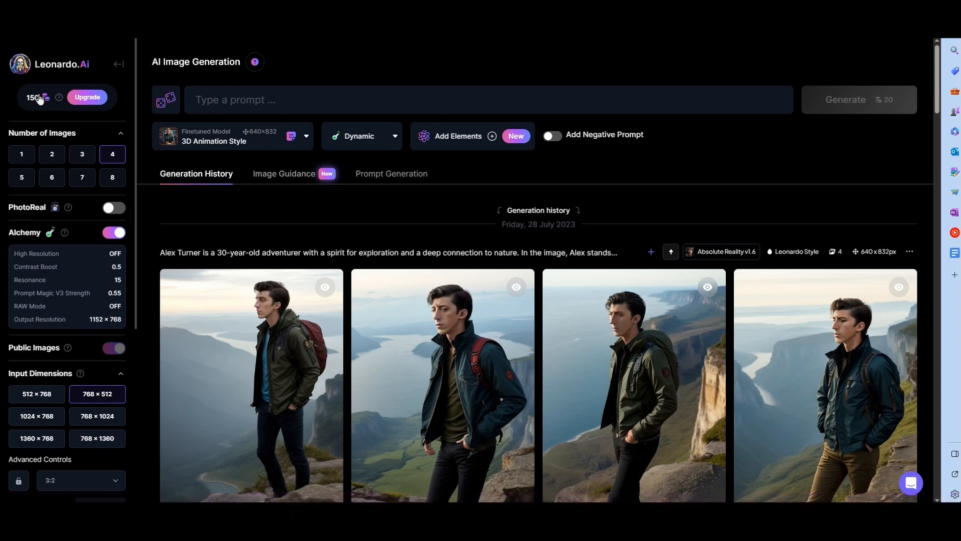
click(51, 154)
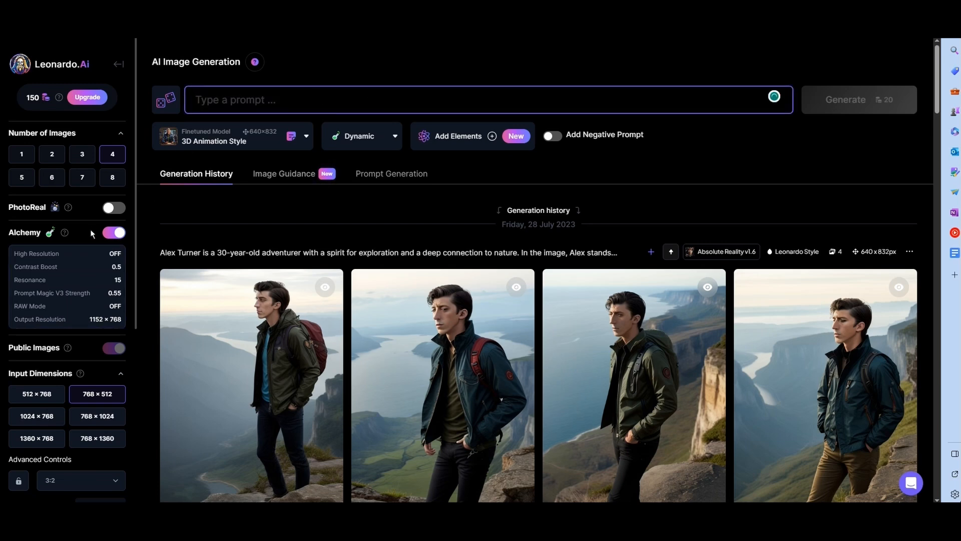
mouse_move(114, 232)
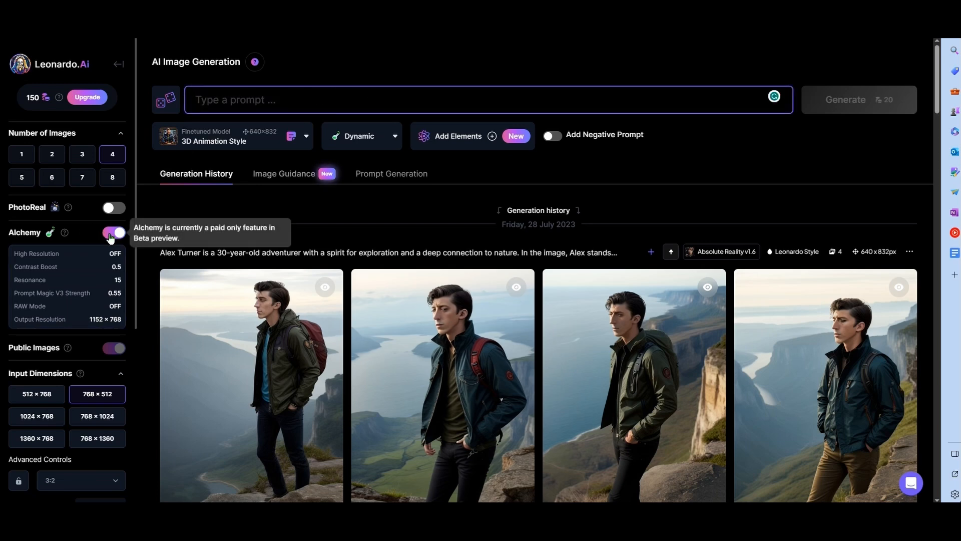
click(113, 232)
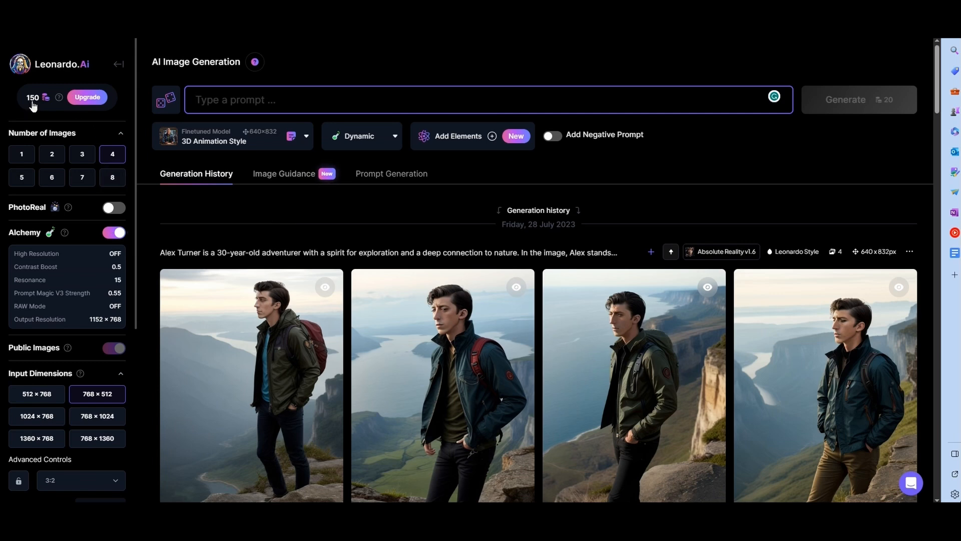
click(113, 232)
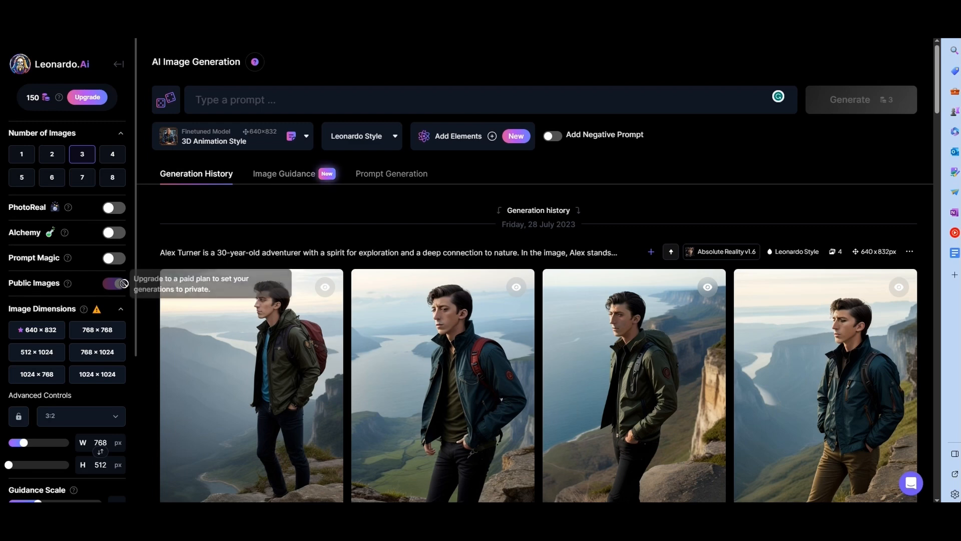
mouse_move(59, 269)
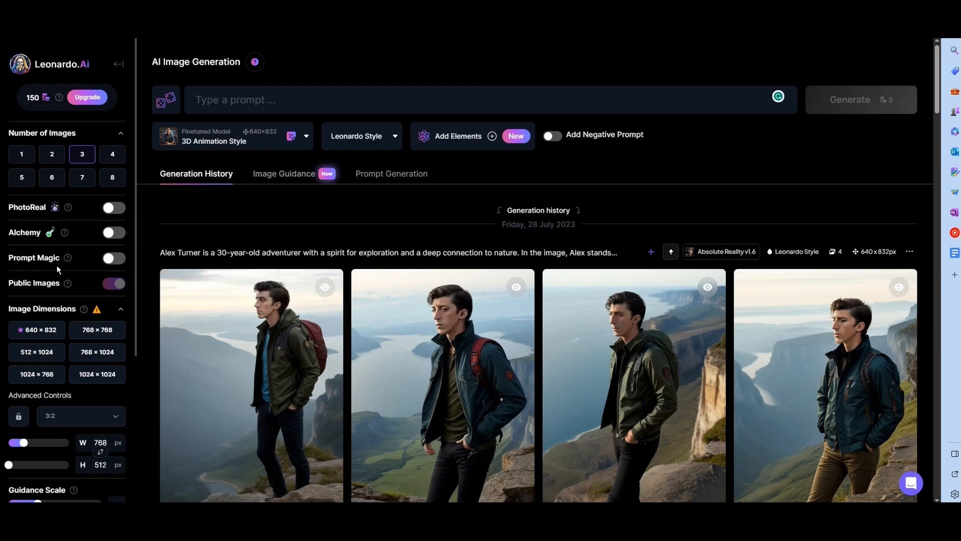
click(113, 257)
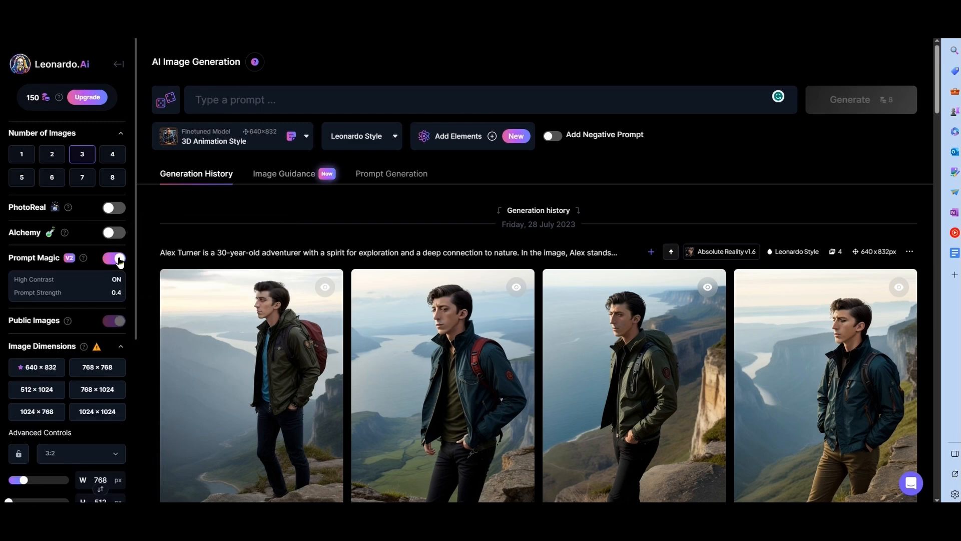
click(233, 136)
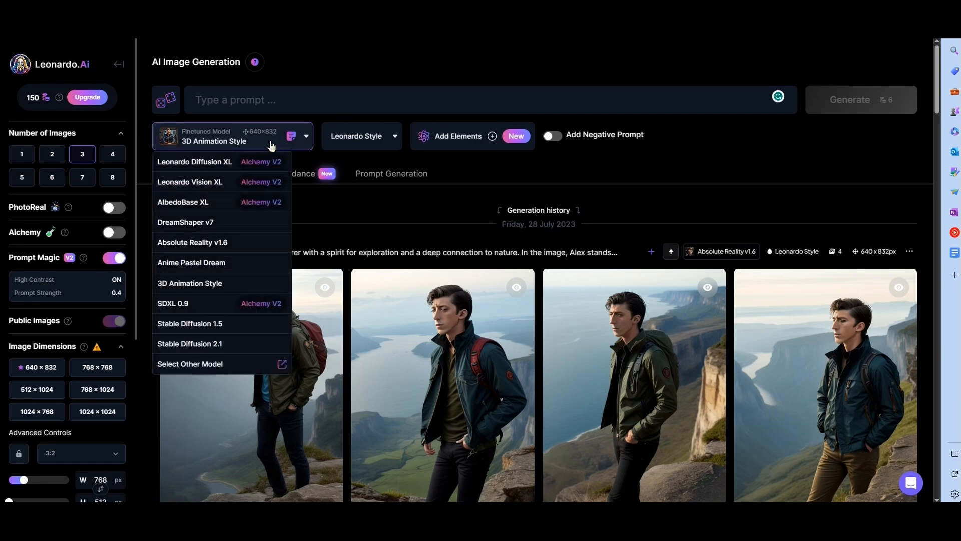
mouse_move(242, 308)
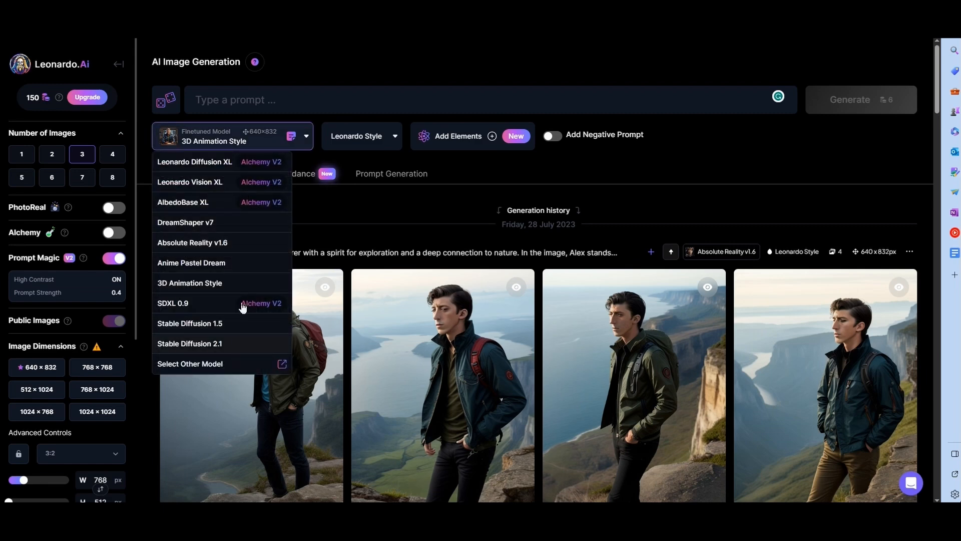
mouse_move(244, 285)
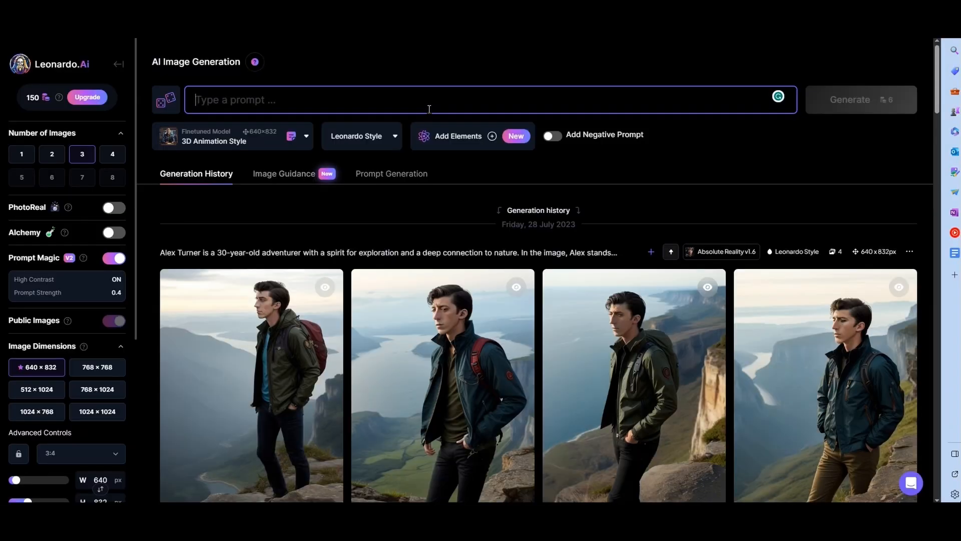
- Generate images from the prompt introducing Sparkle surrounded by other stars
text(Create an animated scene where Sparkle is introduced, surrounded by other stars. Each star has a unique personality, and Sparkle stands out as the smallest, yet with a determined glint in her eyes.)
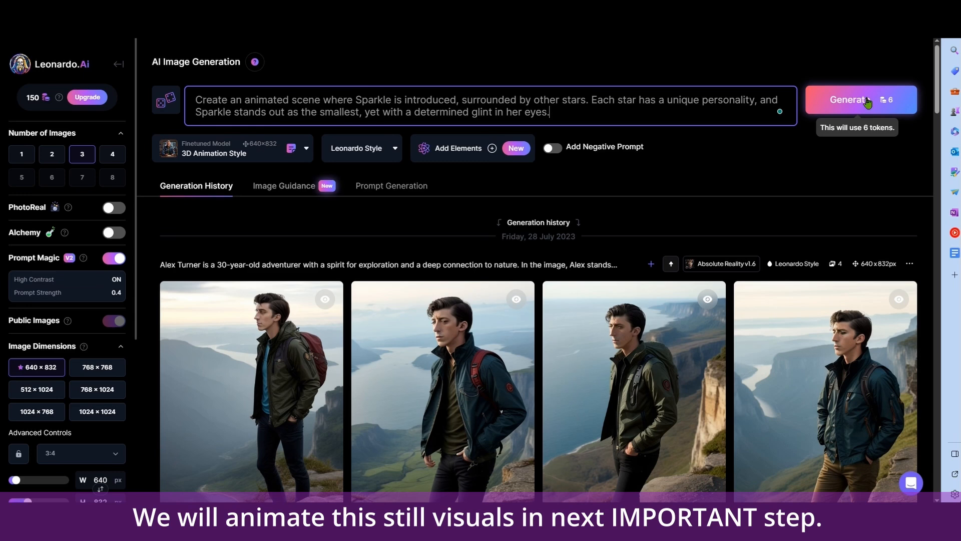
click(860, 99)
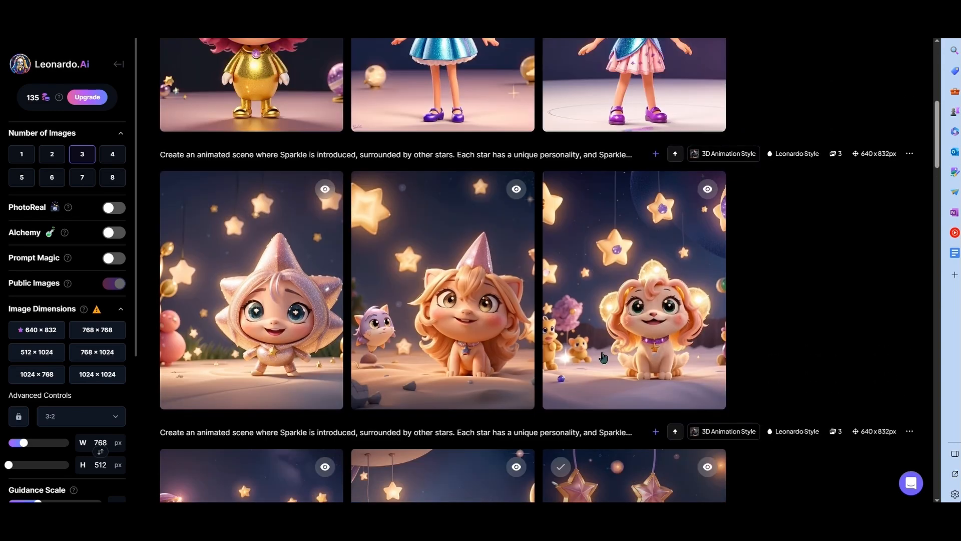
- Enlarge the fluffy pink star image in the generation history and download it
scroll(down, 3)
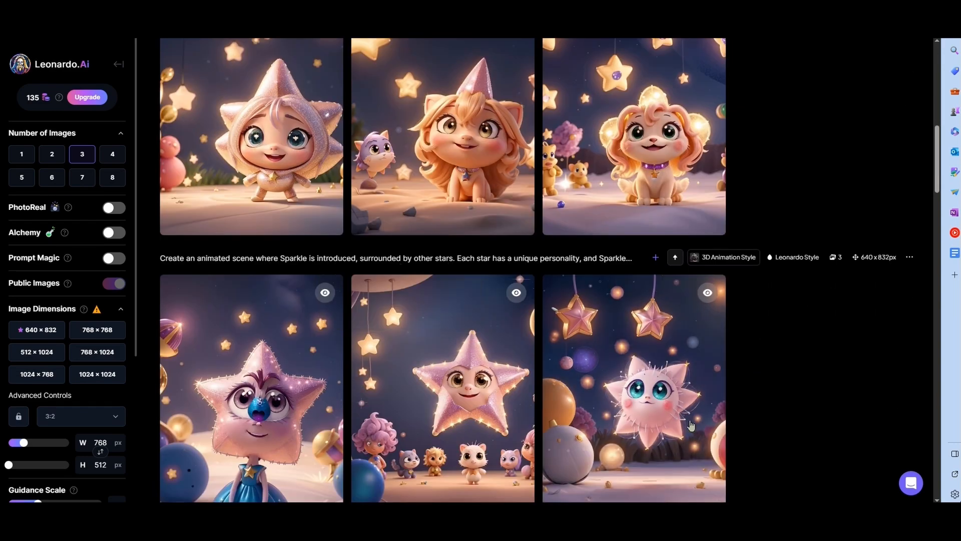
scroll(down, 3)
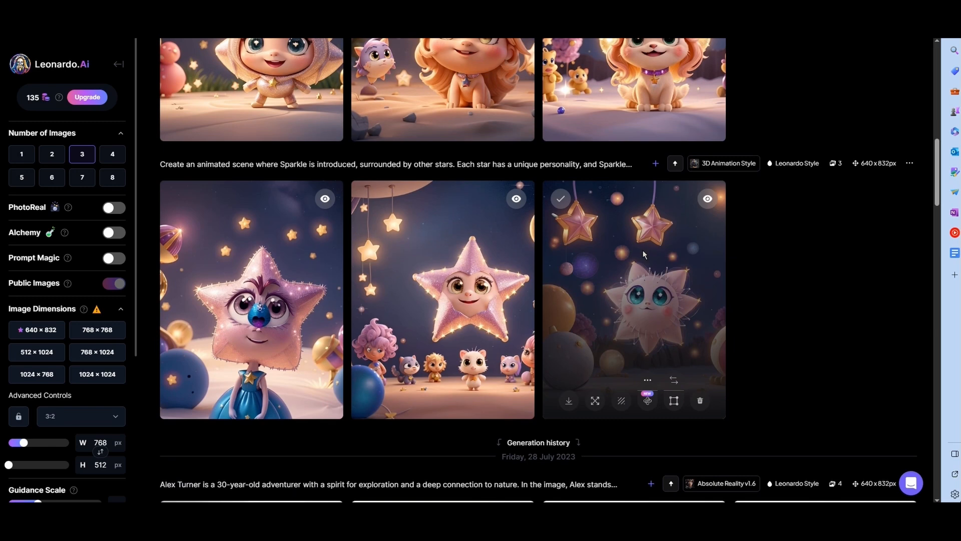
click(634, 300)
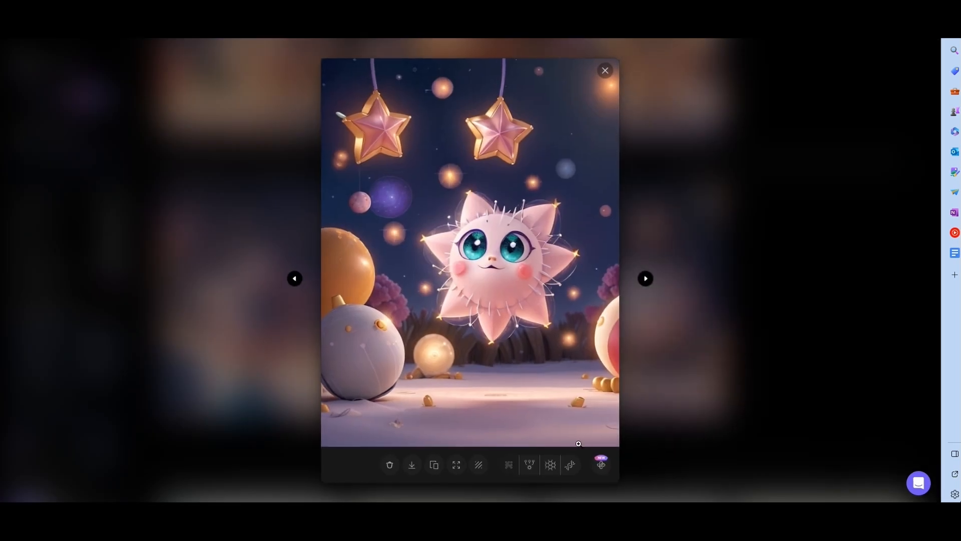
mouse_move(411, 465)
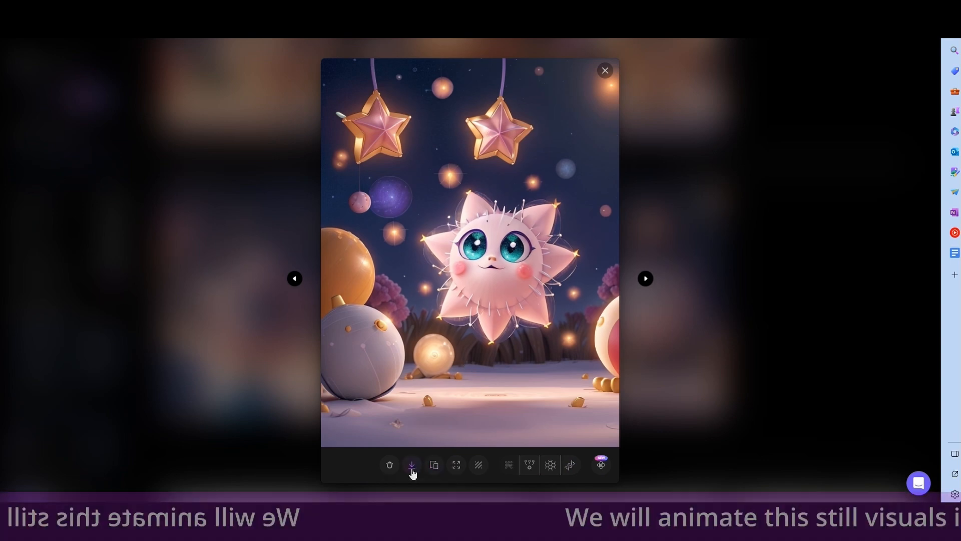
click(605, 71)
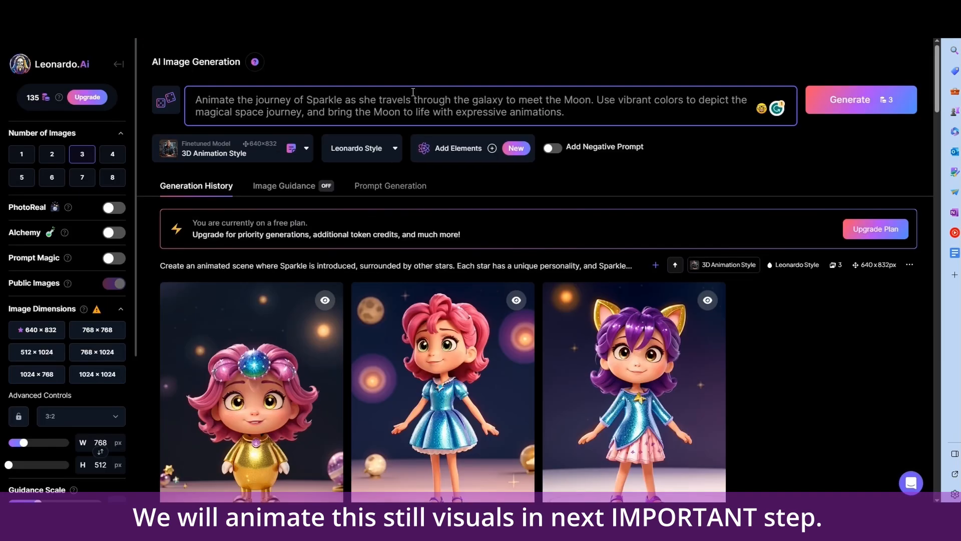
- Generate the images of Sparkle's galaxy journey to meet the Moon
click(861, 99)
text(, a star in the sky,)
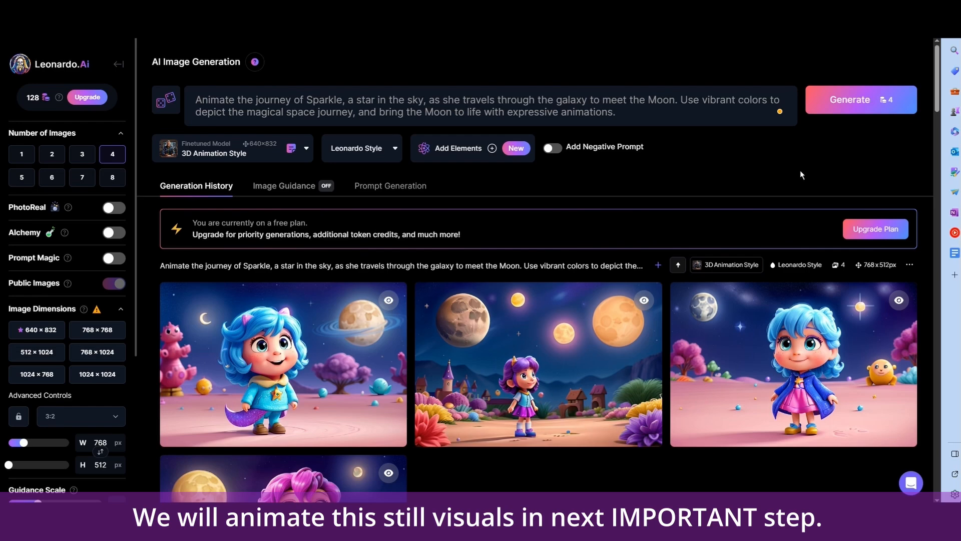
click(861, 99)
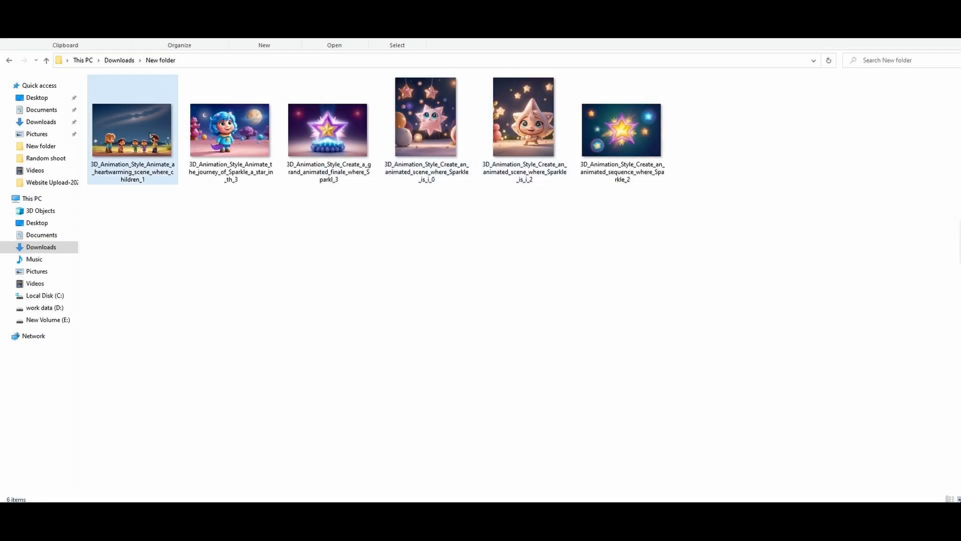
- Select the children scene and Sparkle journey thumbnails among the six downloaded images
click(230, 129)
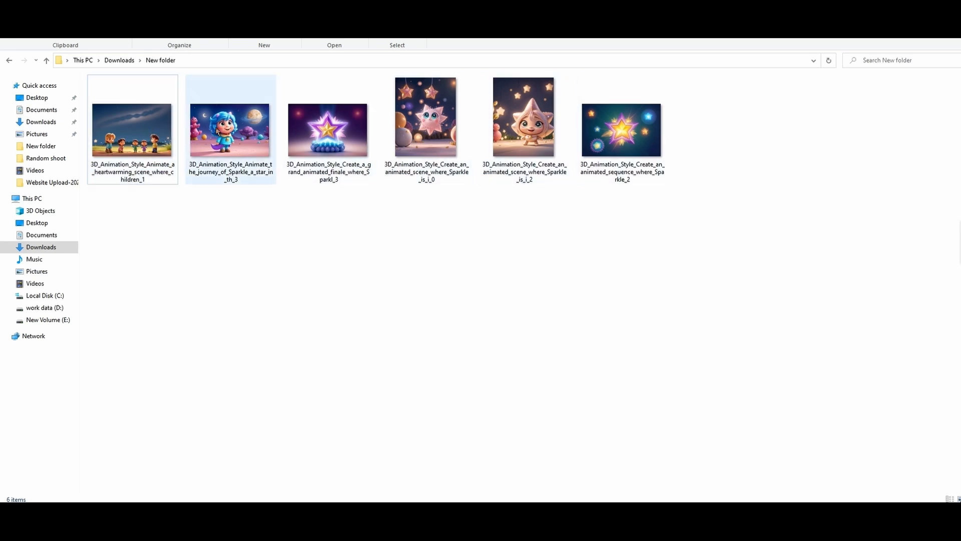
click(426, 116)
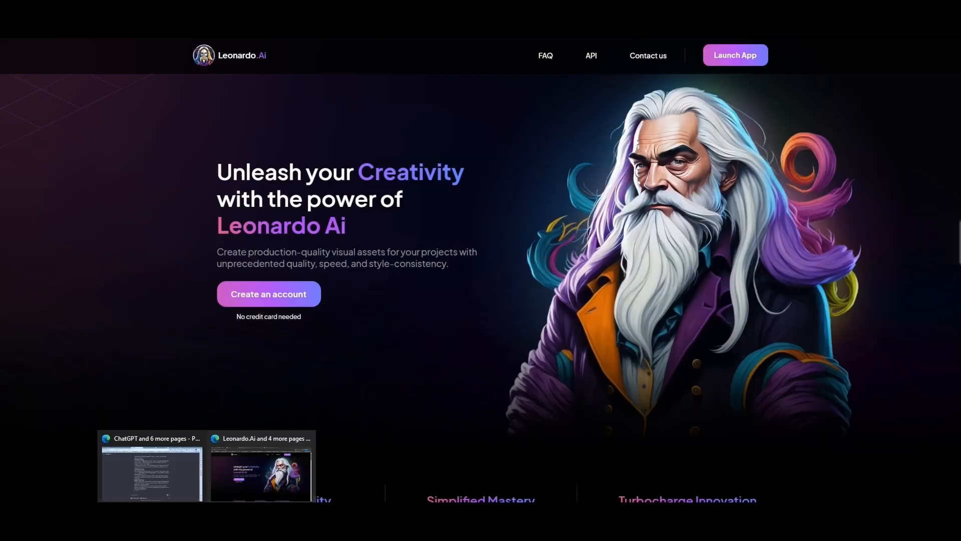
- Switch to the Runway window and choose Start with Image under Gen-2
click(260, 466)
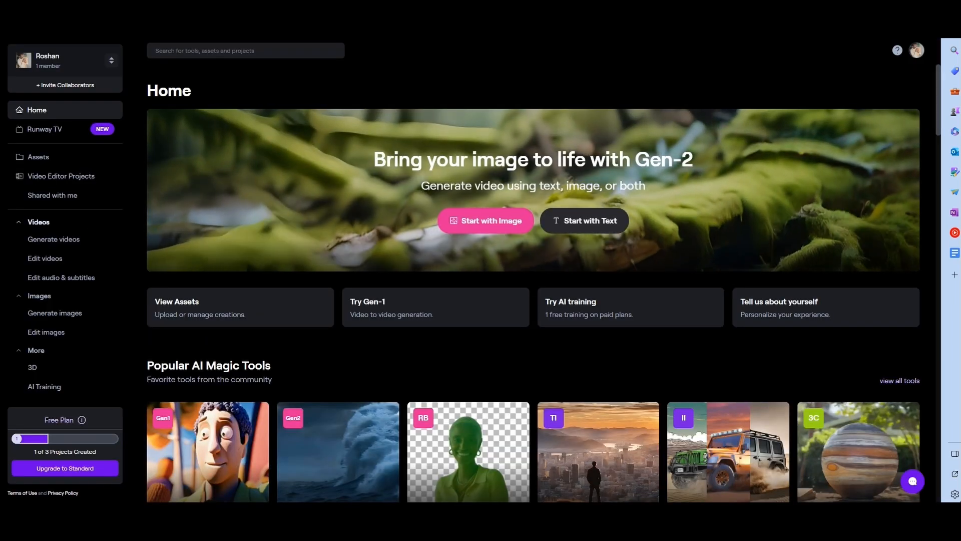
scroll(down, 3)
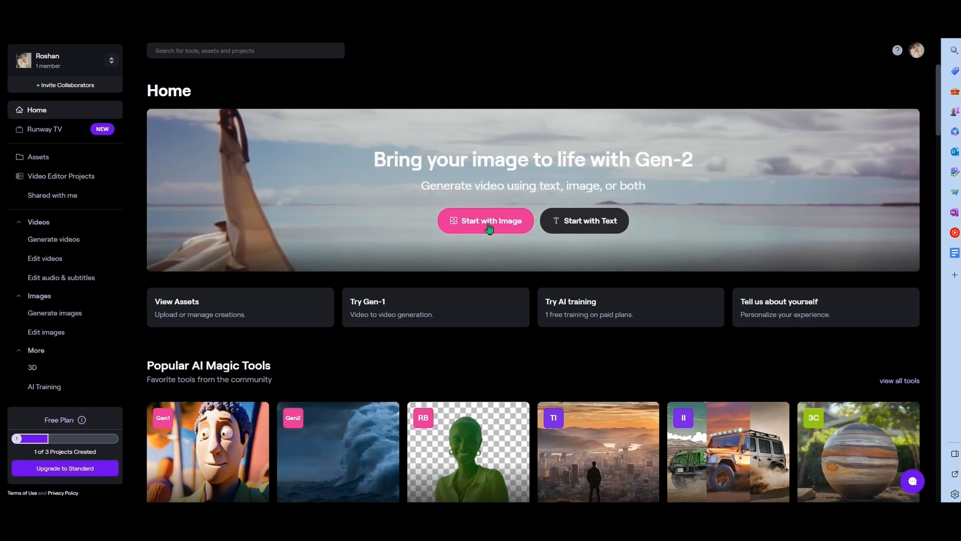
click(484, 220)
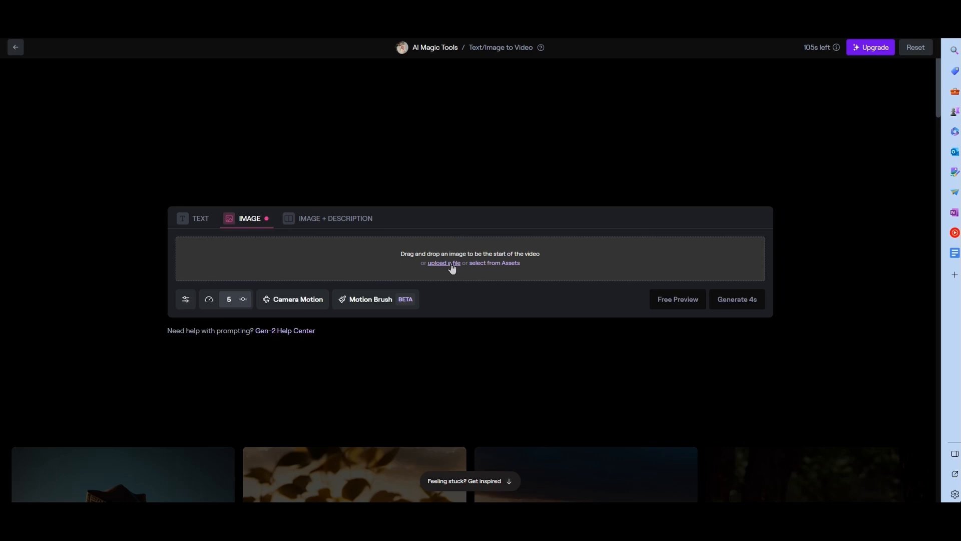
- Upload the Sparkle star JPG and generate a 4-second Gen-2 video from it
click(441, 262)
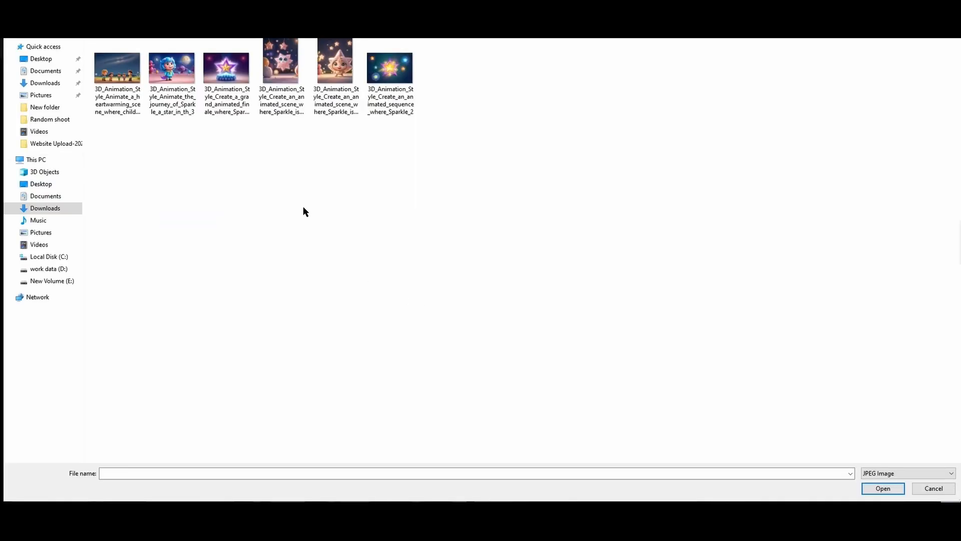
mouse_move(281, 60)
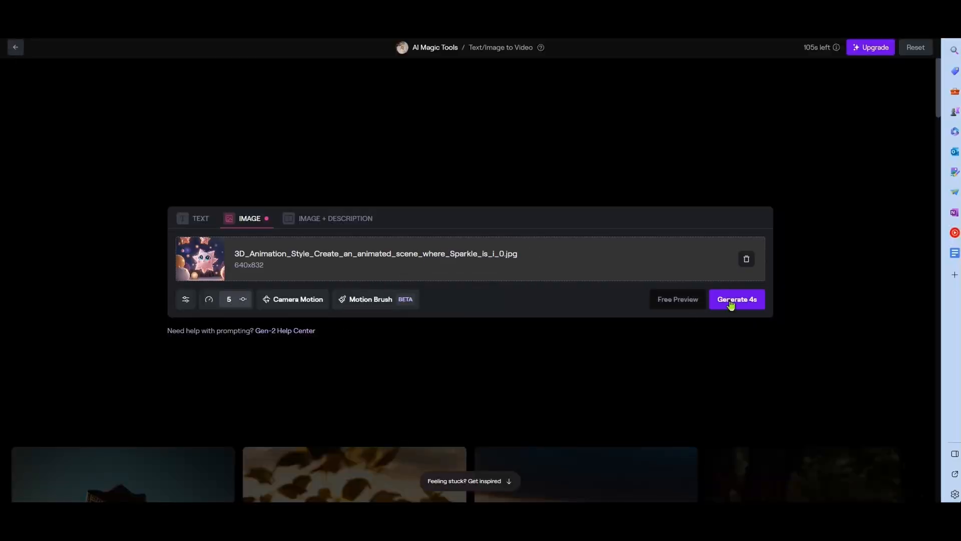
click(736, 299)
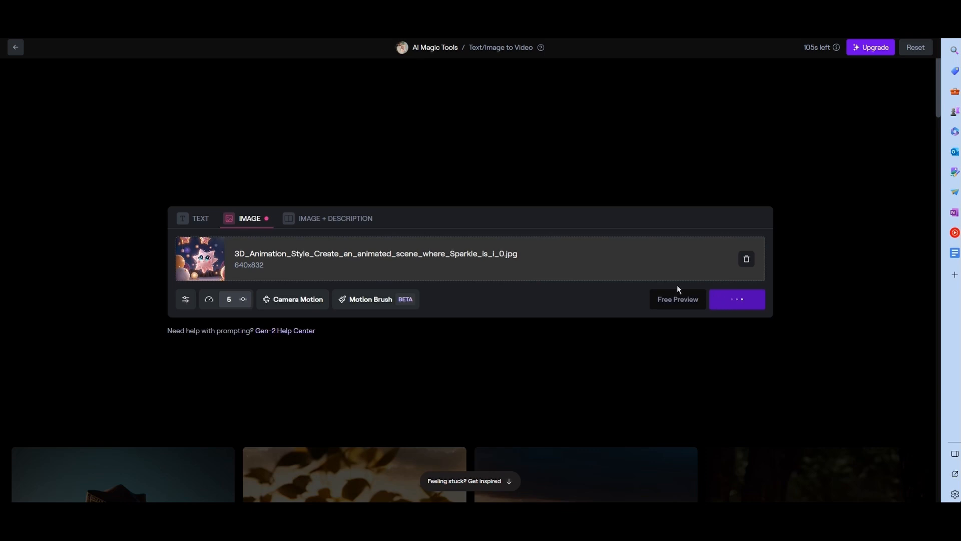
click(736, 300)
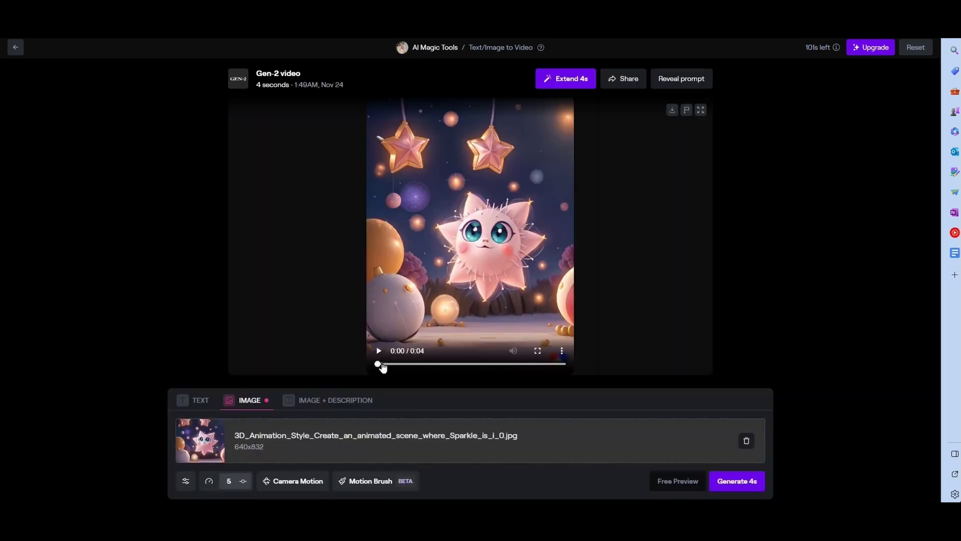
- Play back the generated 4-second Sparkle clip and glance at its right-click options
click(378, 350)
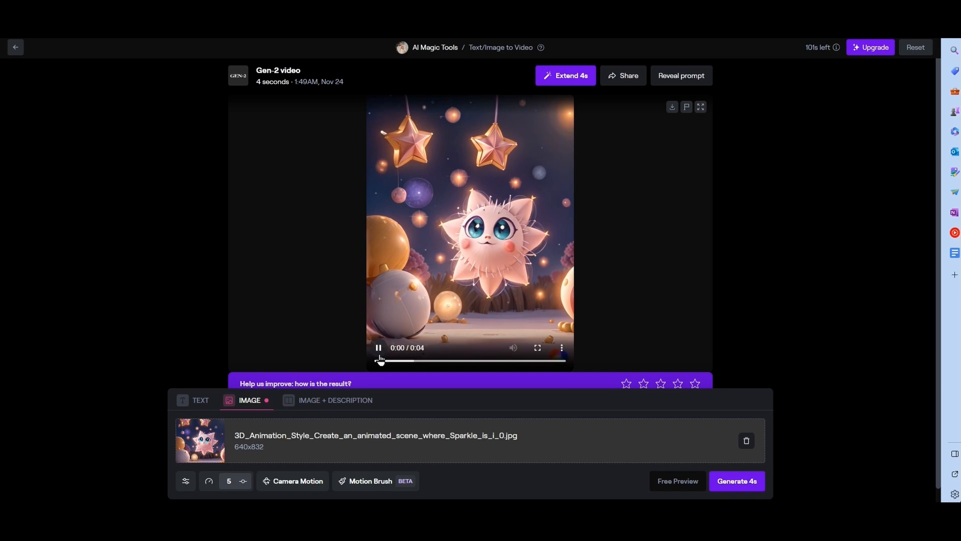
mouse_move(562, 348)
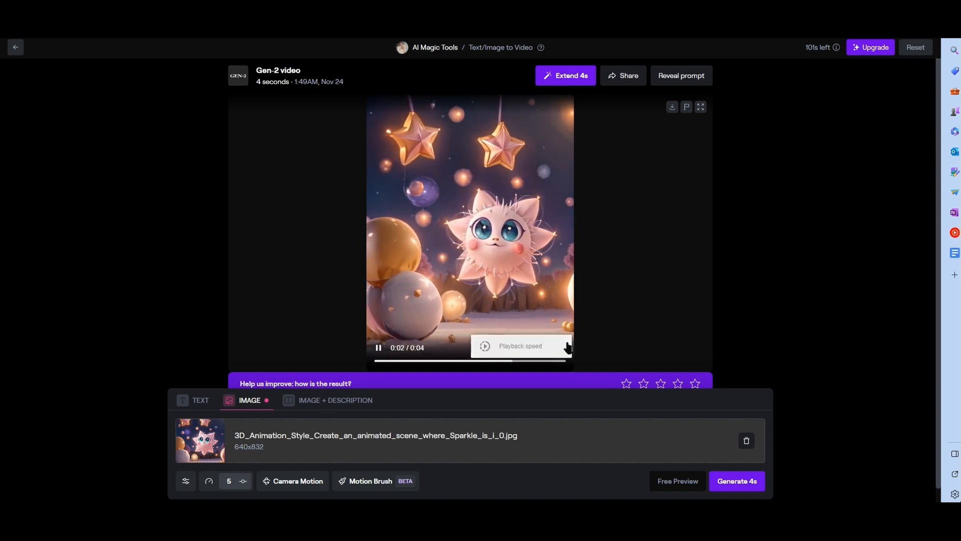
right_click(469, 234)
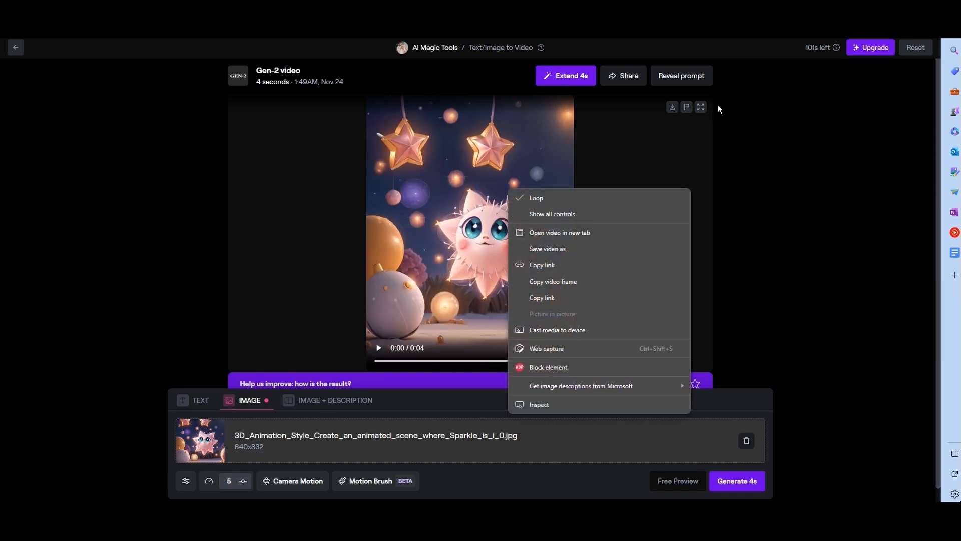
click(713, 184)
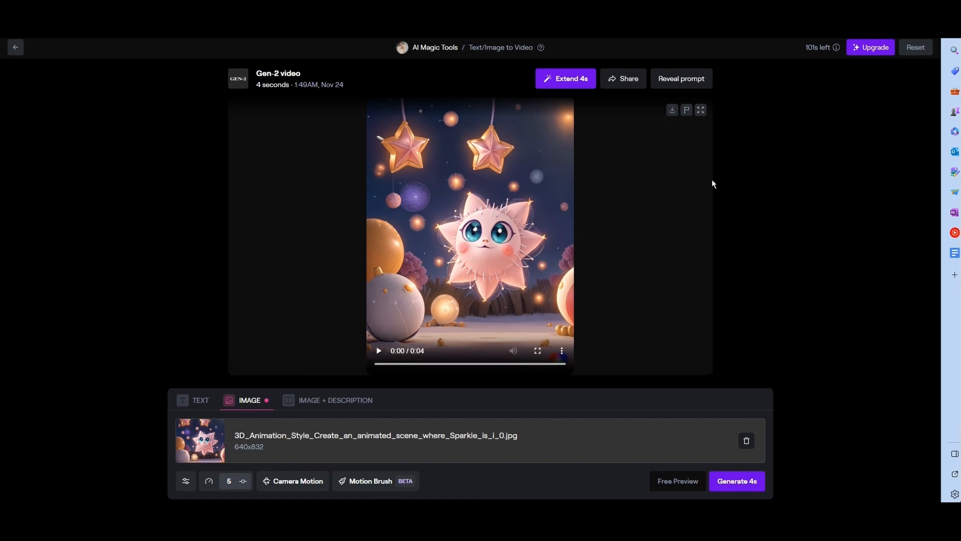
mouse_move(655, 480)
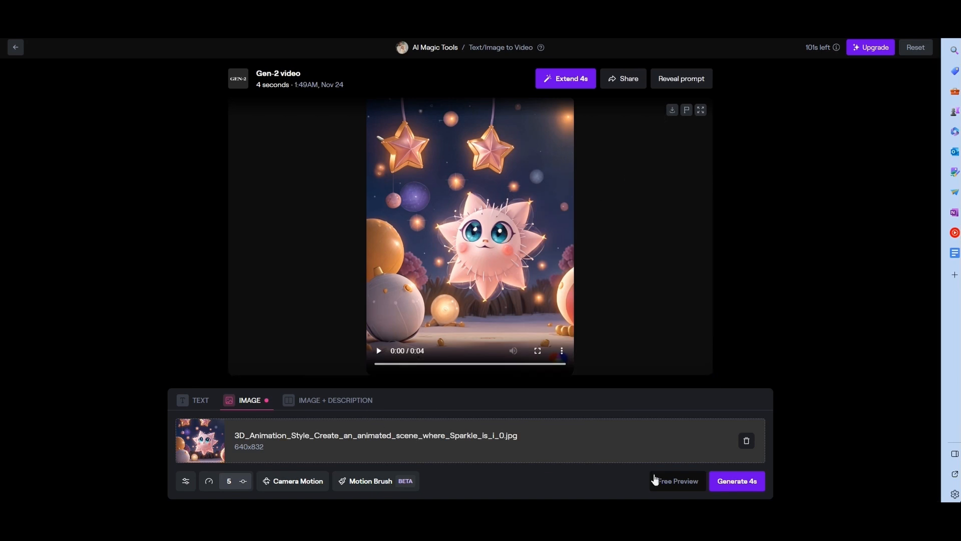
mouse_move(747, 440)
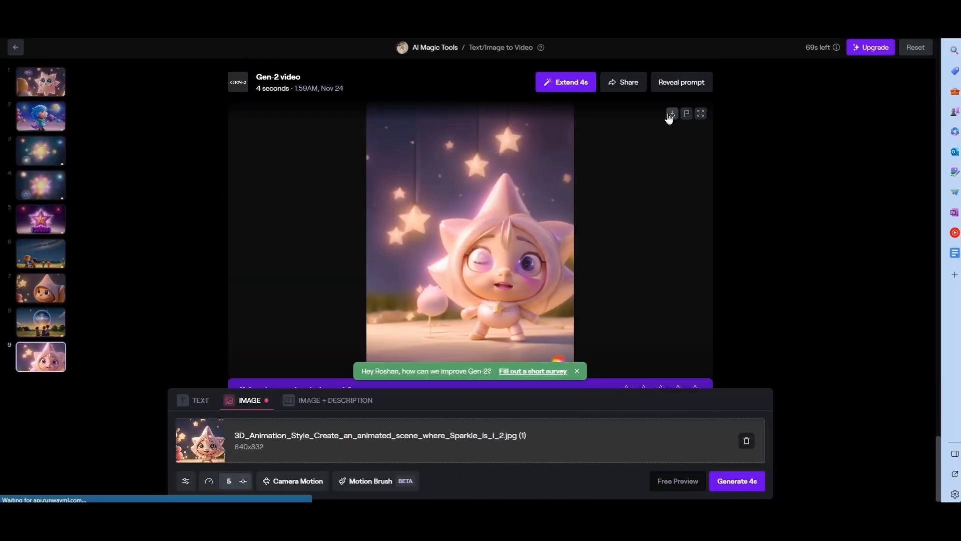
- Download the winking star clip to the computer's Downloads folder
click(736, 481)
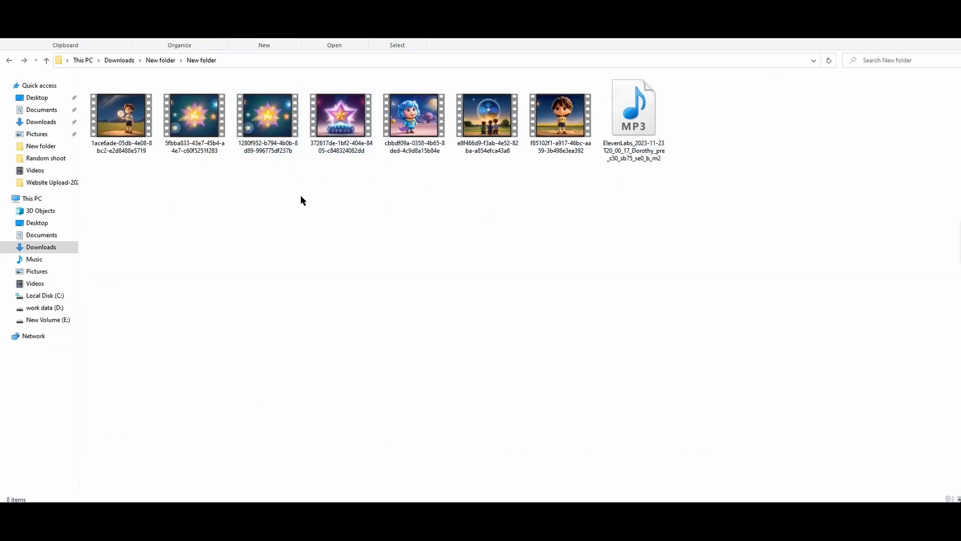
- Check a star clip and the ElevenLabs voiceover MP3, then switch to the Canva window
click(193, 115)
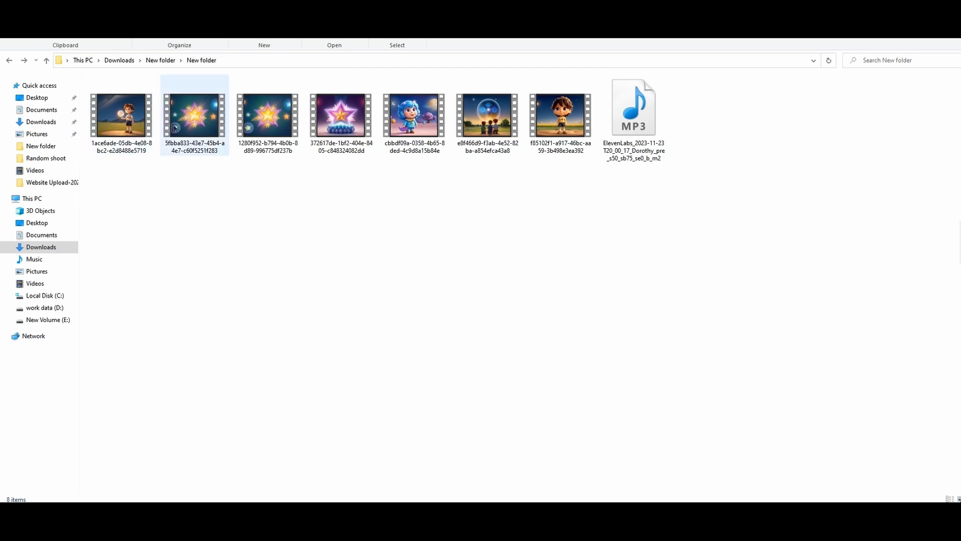
click(632, 107)
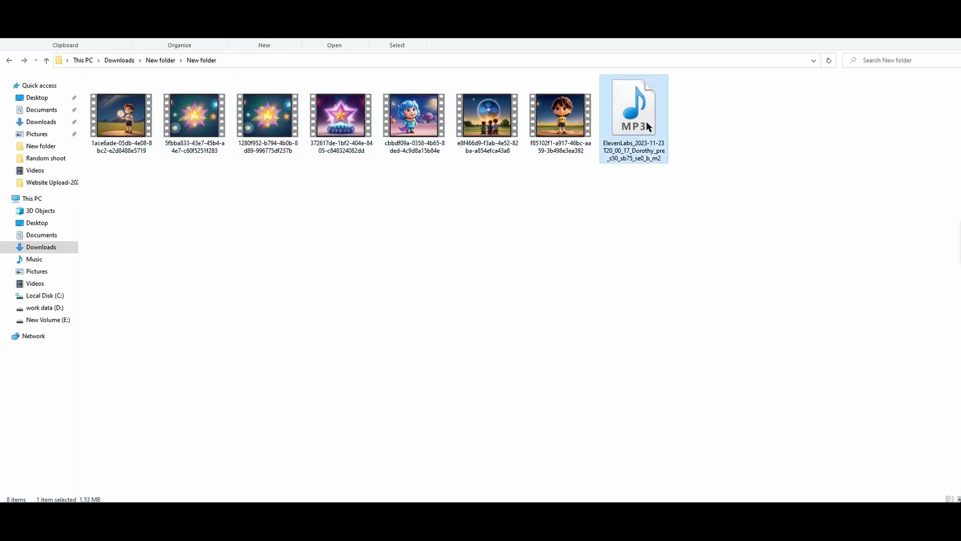
click(645, 208)
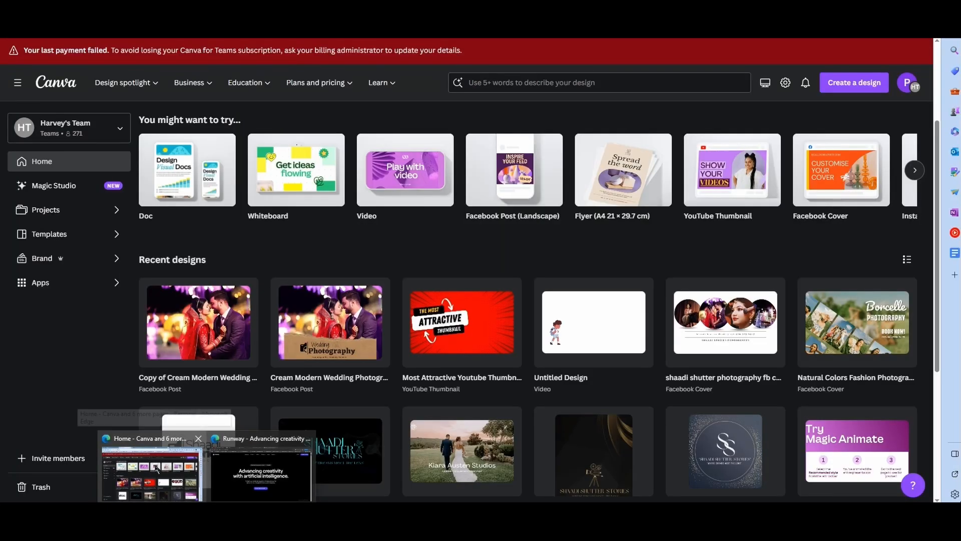
mouse_move(615, 250)
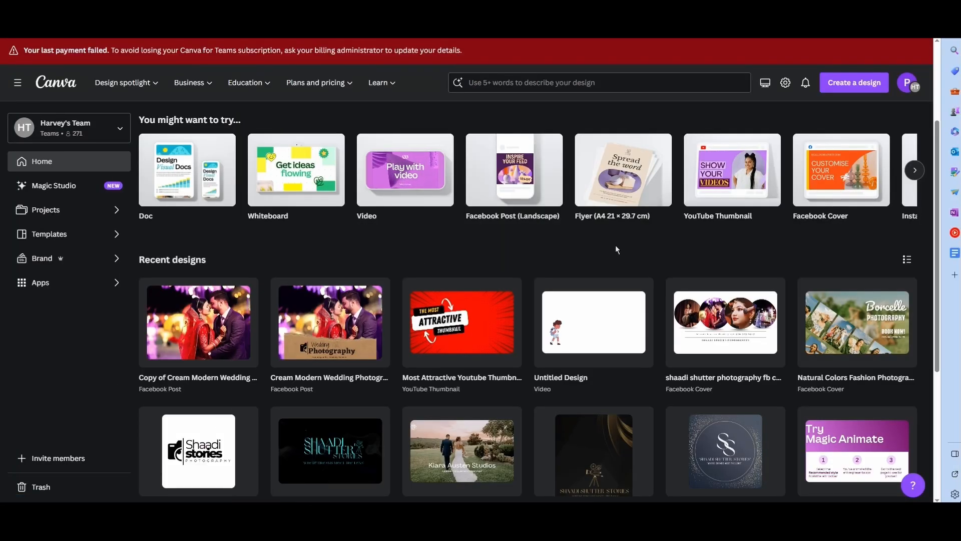
mouse_move(582, 292)
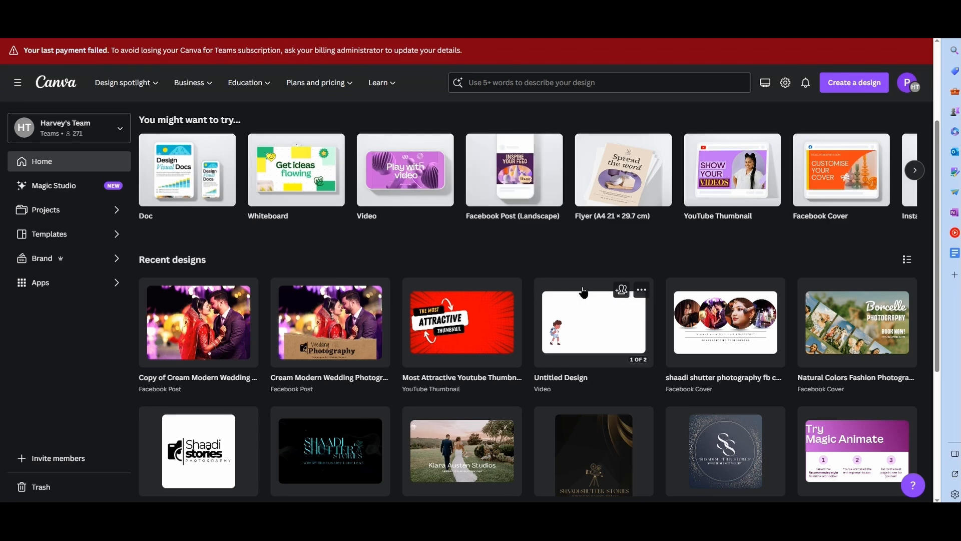
mouse_move(610, 260)
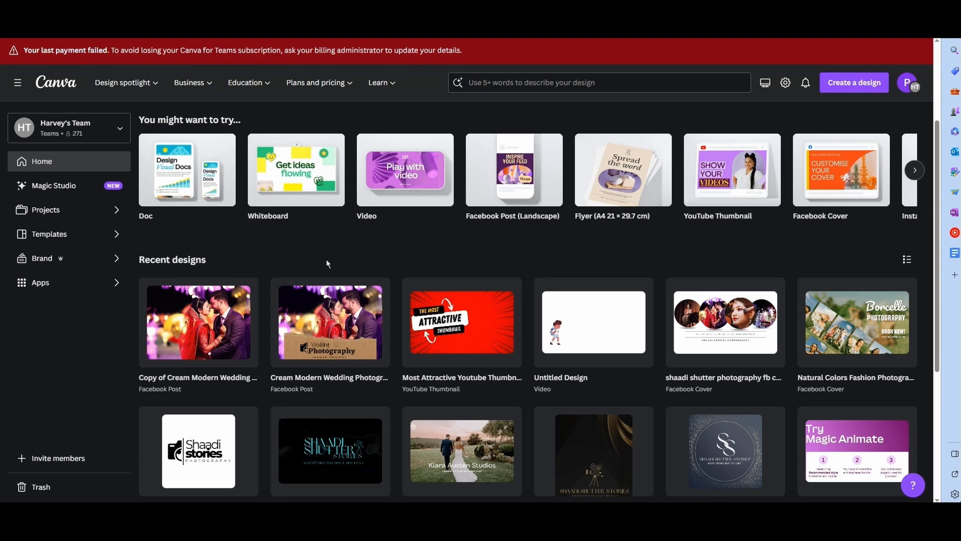
mouse_move(295, 170)
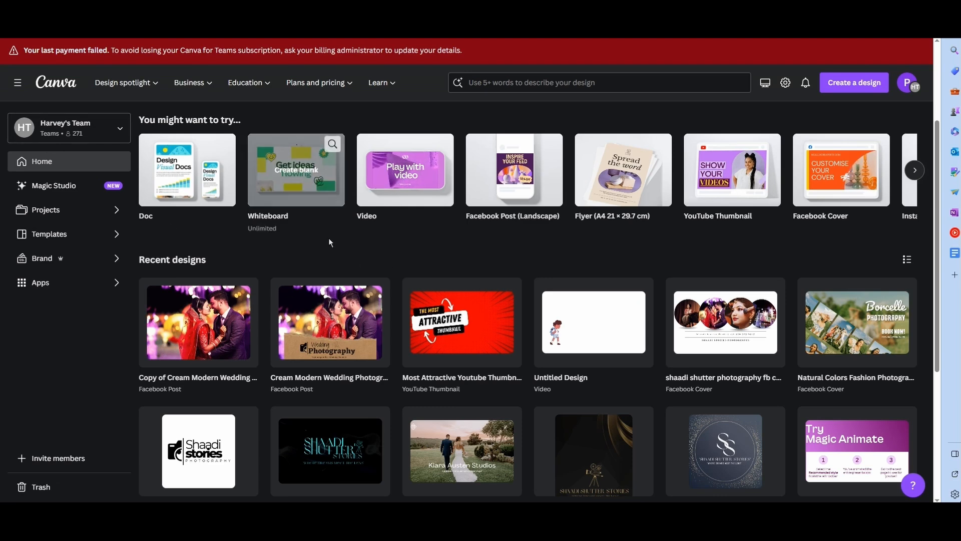
mouse_move(405, 170)
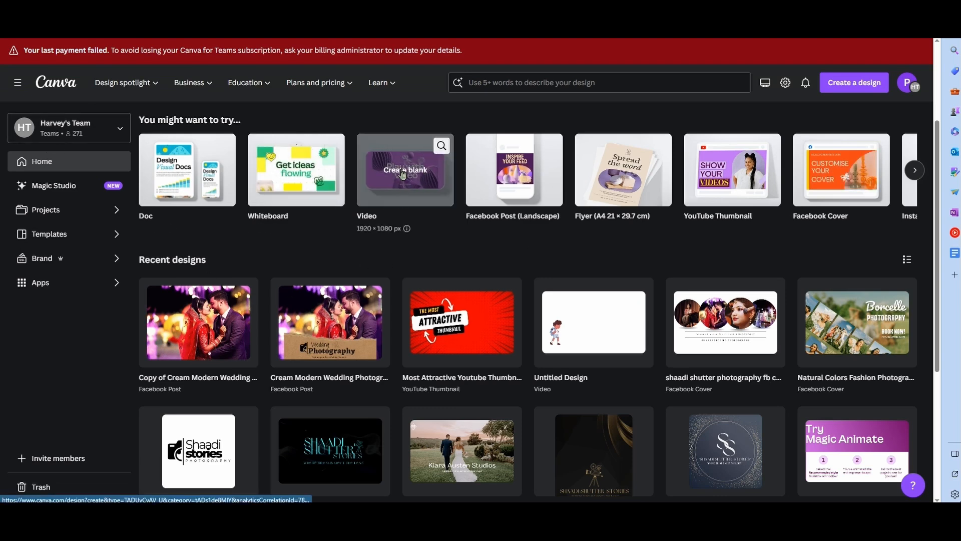
- Create a blank 1920 × 1080 video design from the Canva home page
click(405, 170)
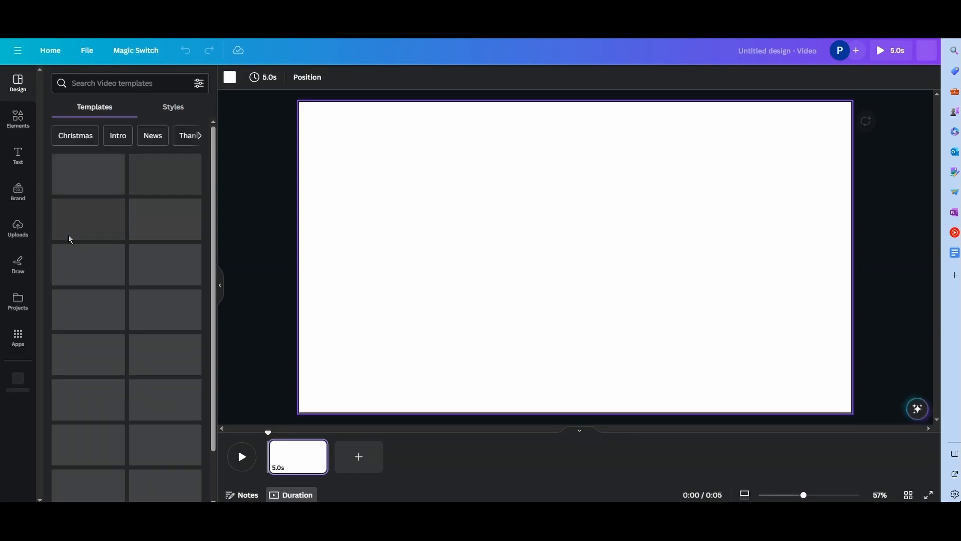
- Upload all the Sparkle clips and the voiceover MP3, then show the uploaded audio
click(17, 228)
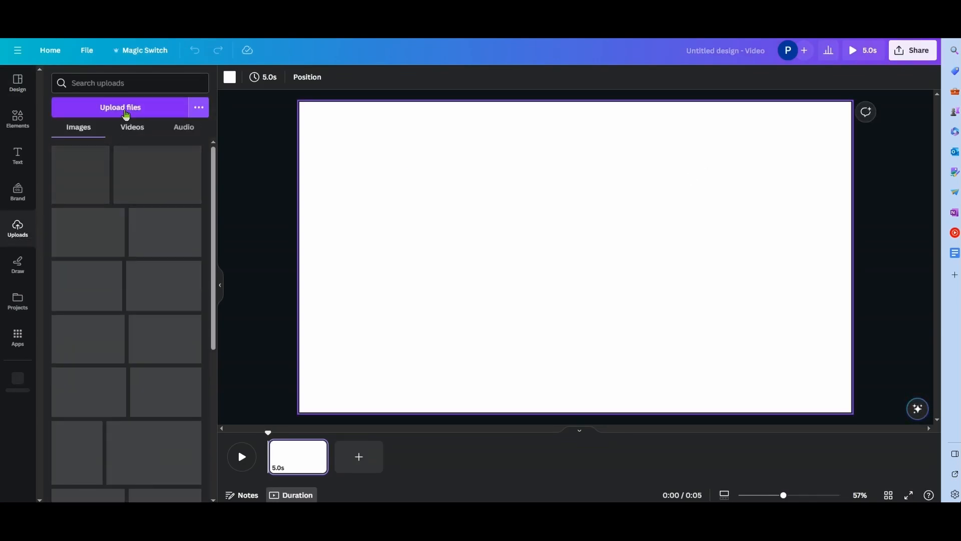
click(120, 107)
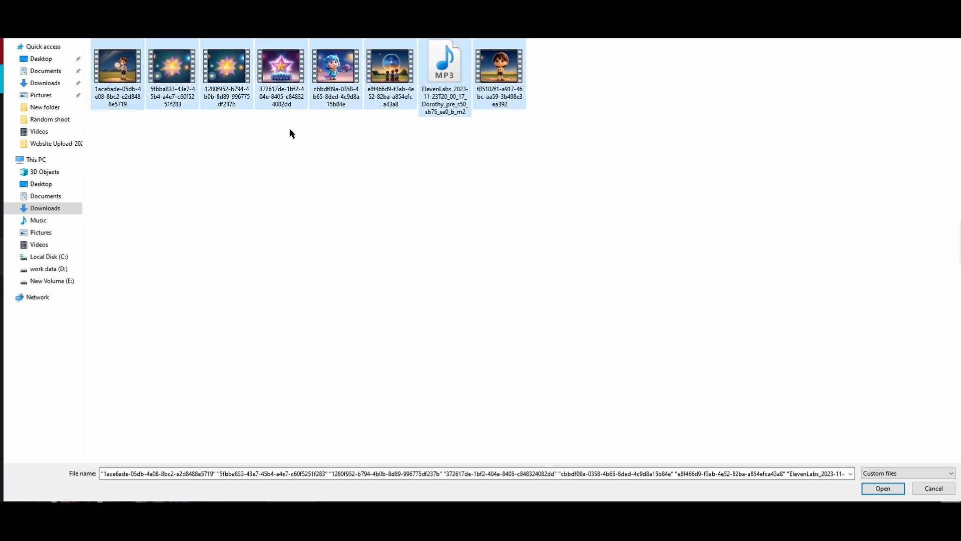
click(881, 487)
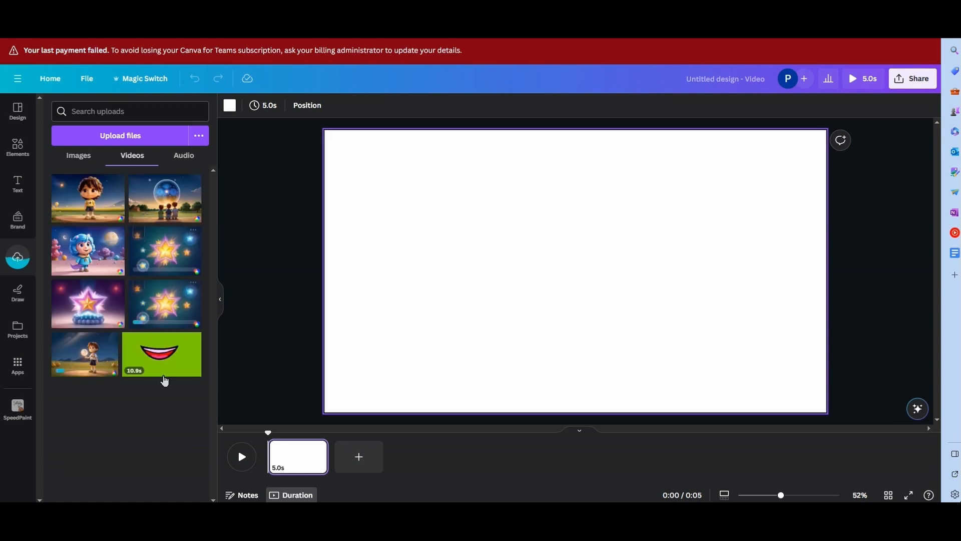
mouse_move(184, 158)
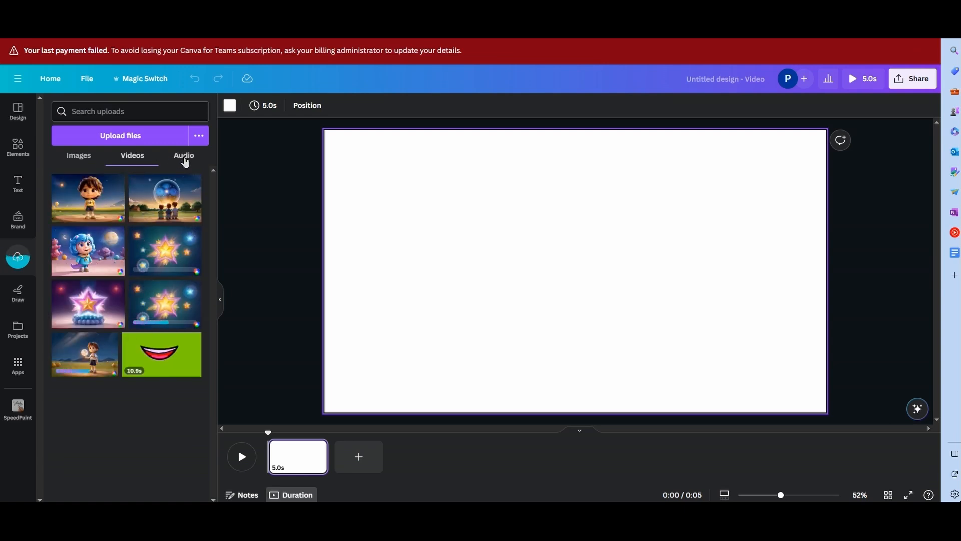
click(183, 155)
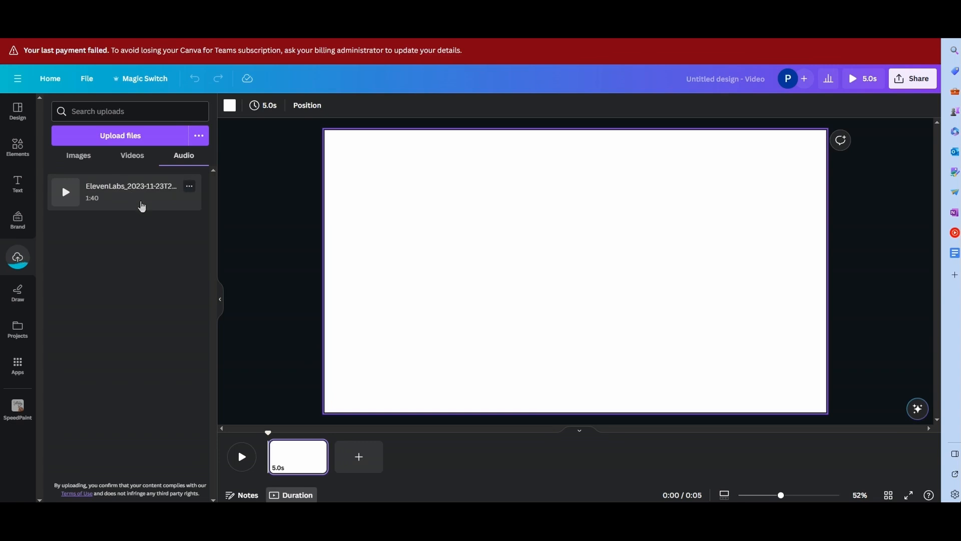
mouse_move(145, 194)
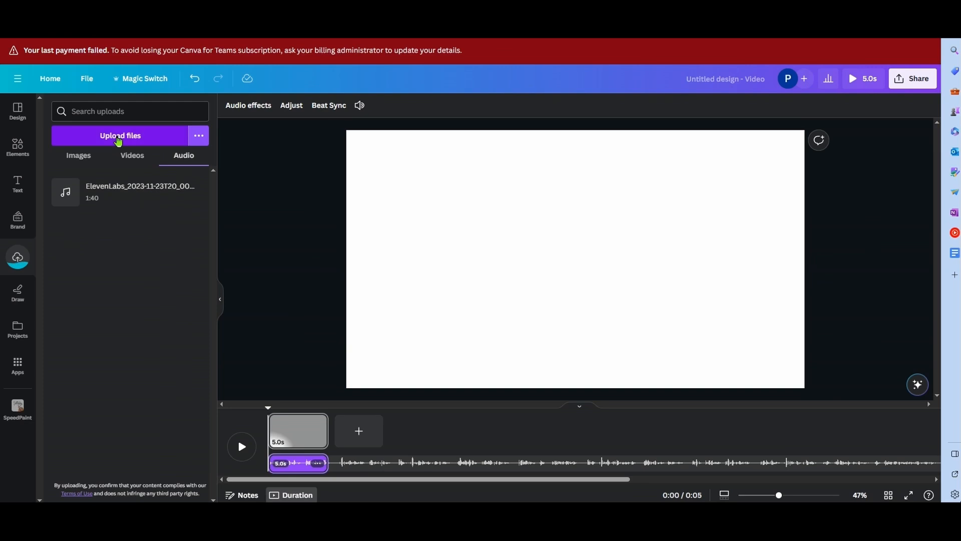
- Set the fluffy pink star clip as the first page's background and reframe it
click(132, 155)
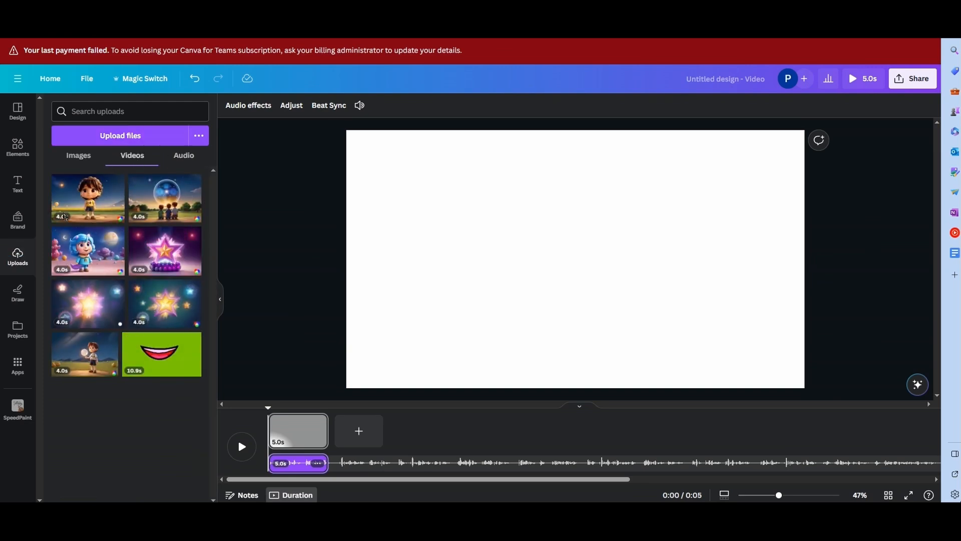
mouse_move(255, 361)
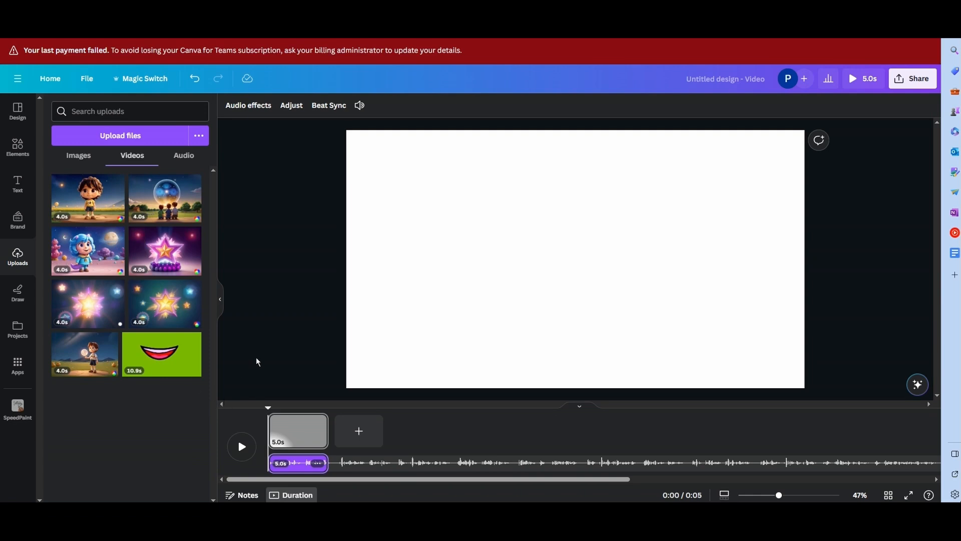
mouse_move(242, 445)
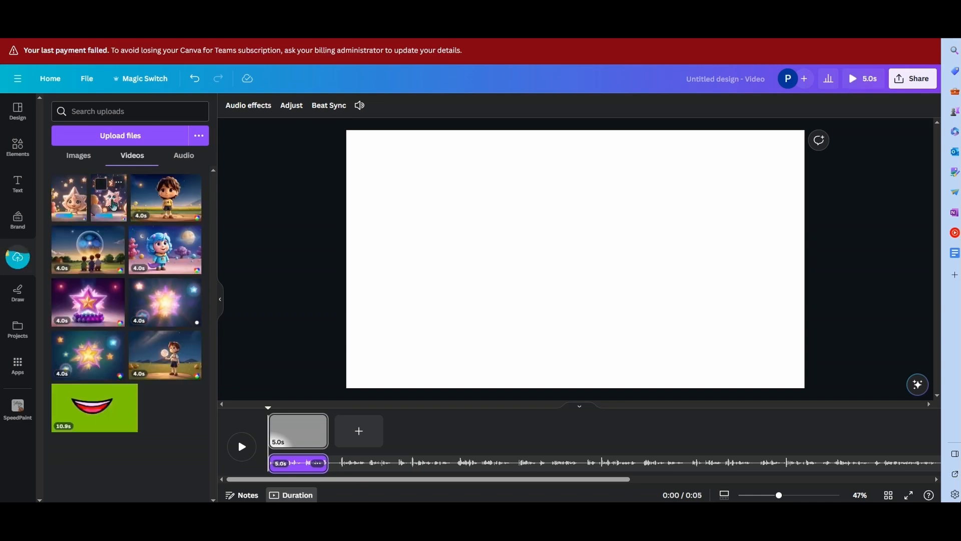
click(108, 197)
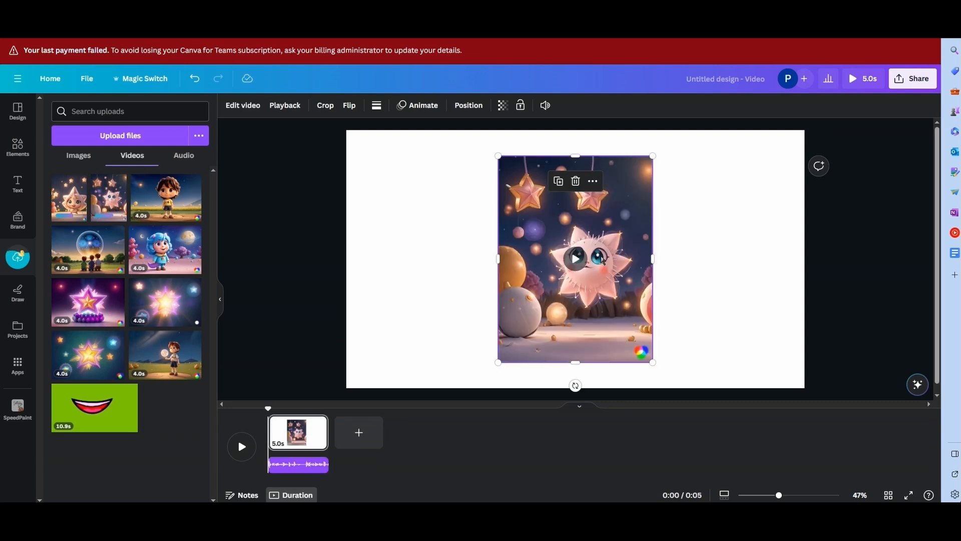
right_click(574, 259)
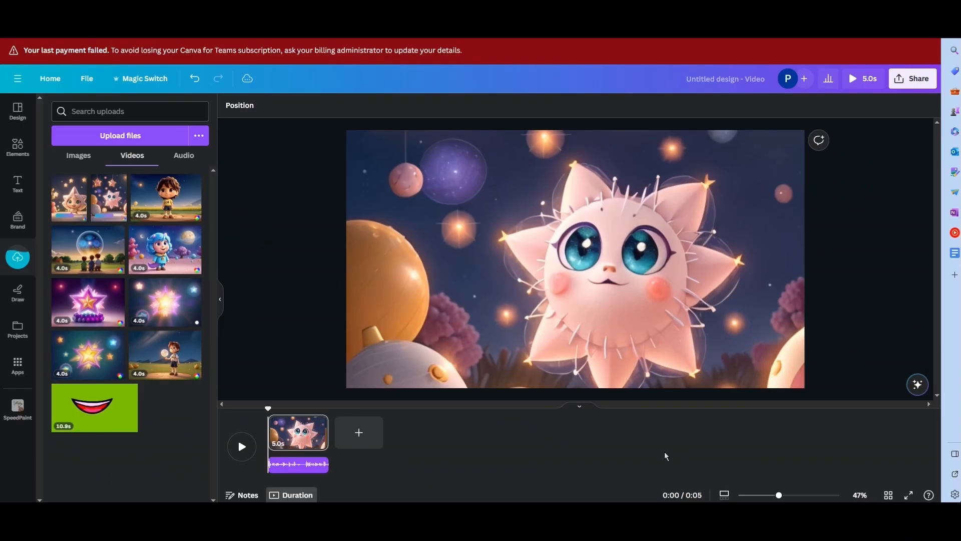
double_click(573, 257)
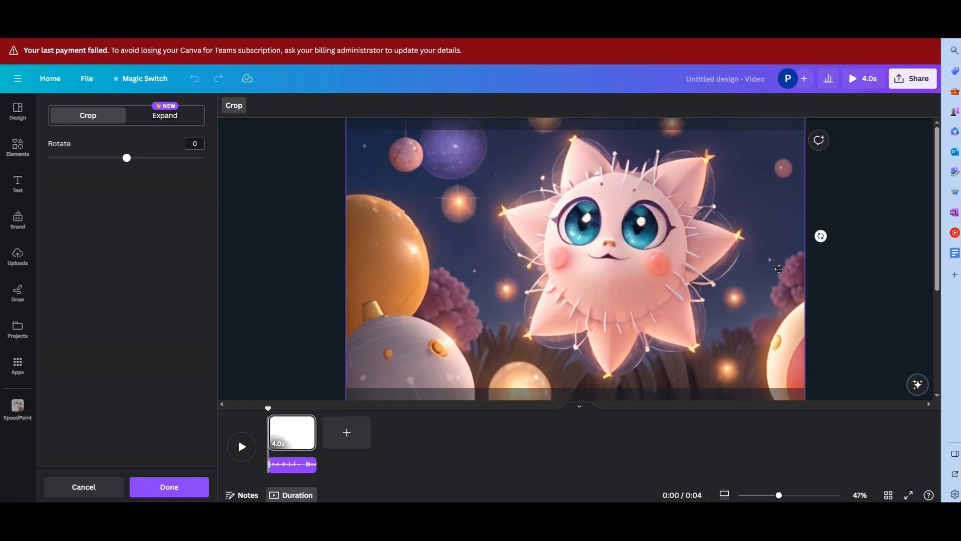
click(168, 486)
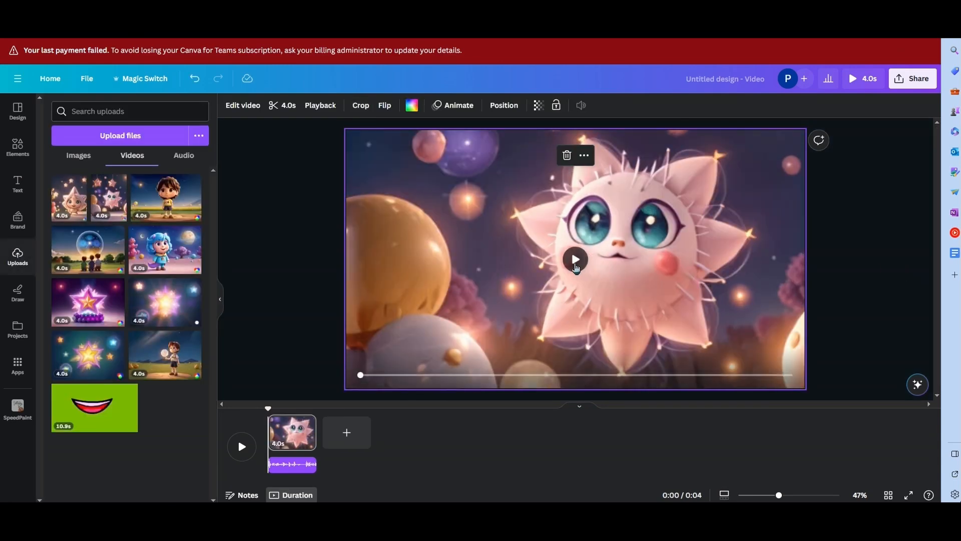
click(574, 259)
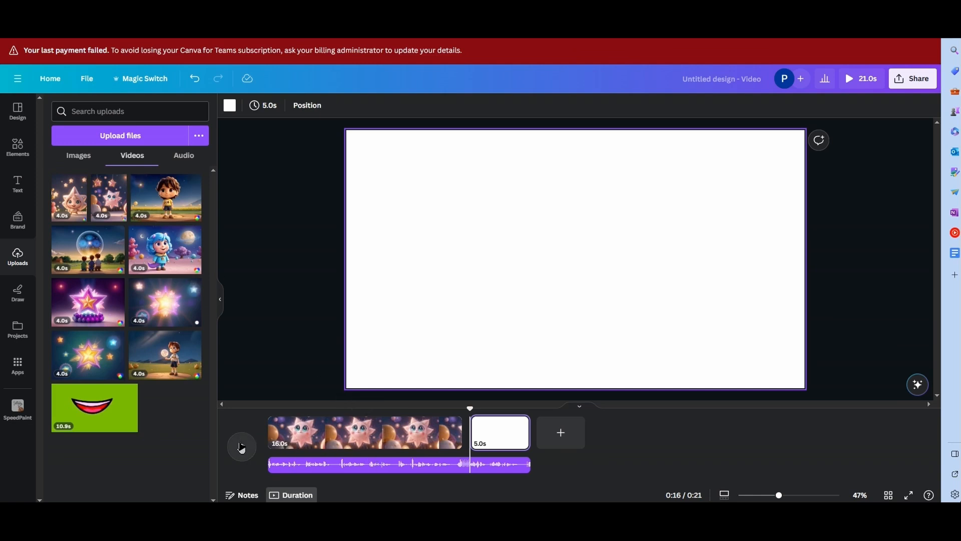
mouse_move(114, 362)
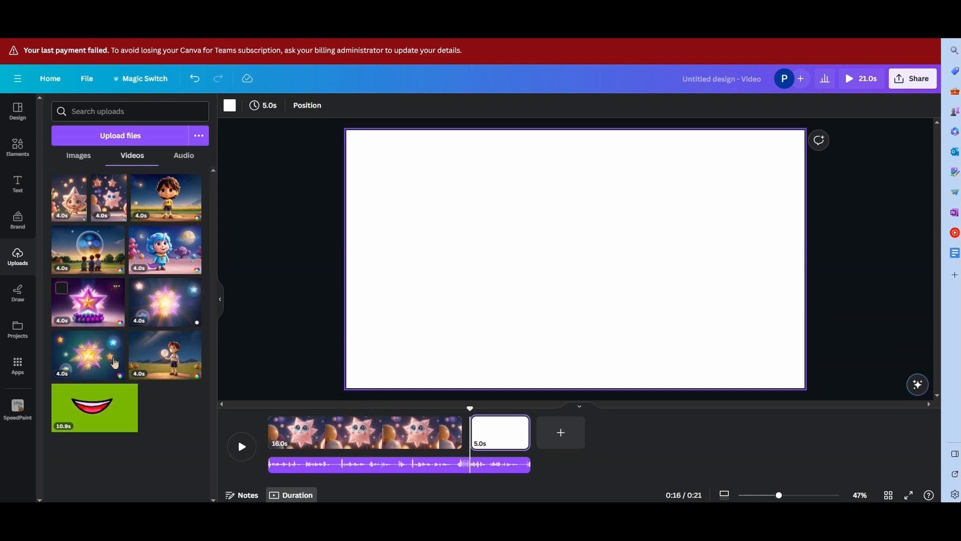
mouse_move(152, 250)
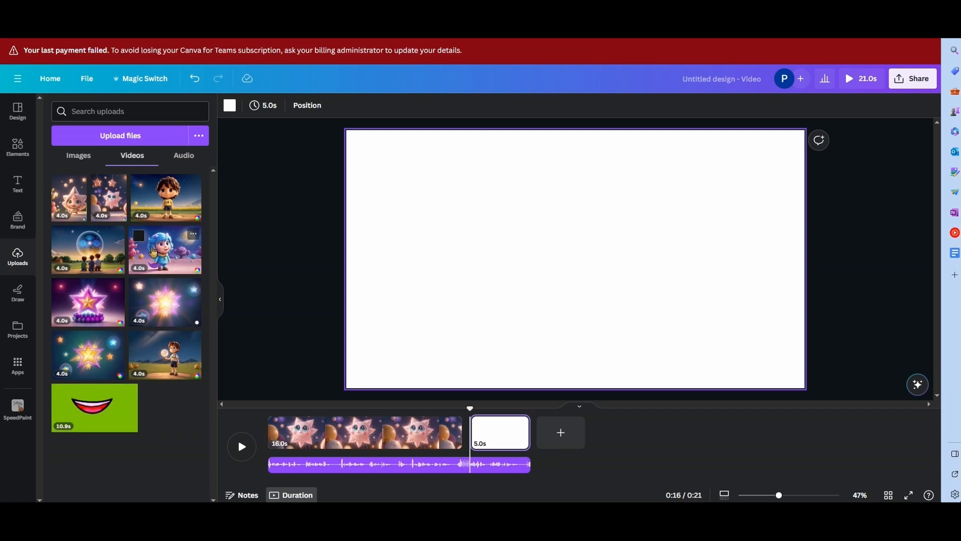
- Back new pages with the blue-haired girl clip at 0.5 speed and the purple star clip
right_click(540, 257)
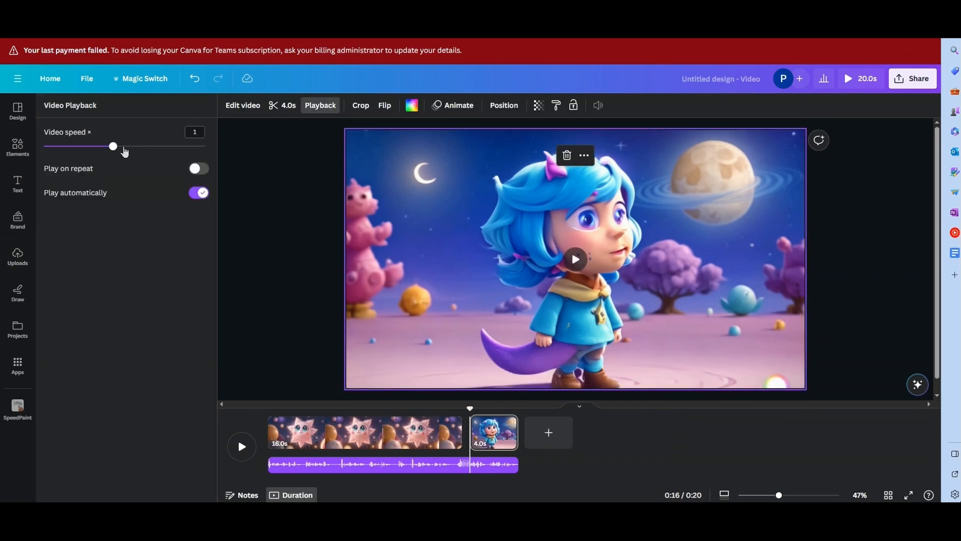
drag(113, 147, 67, 146)
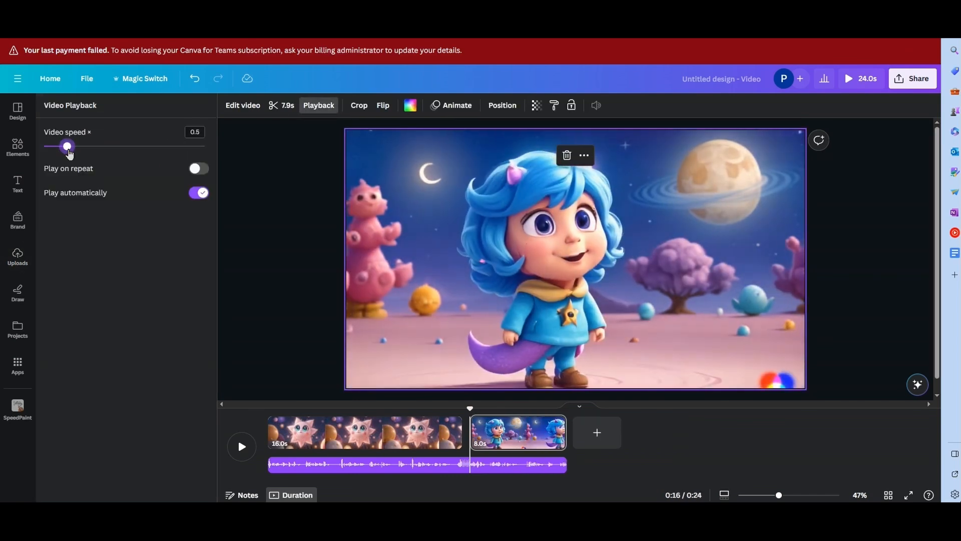
click(595, 432)
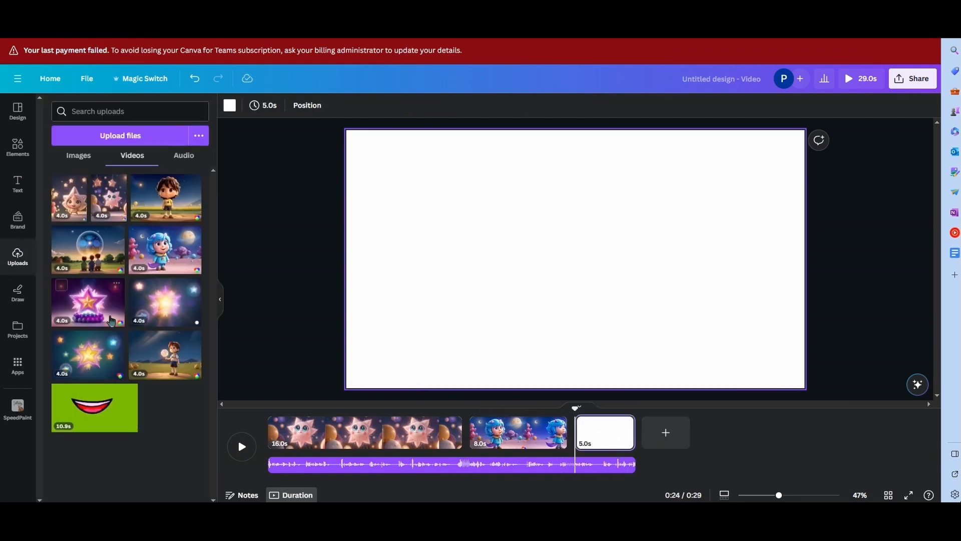
click(88, 302)
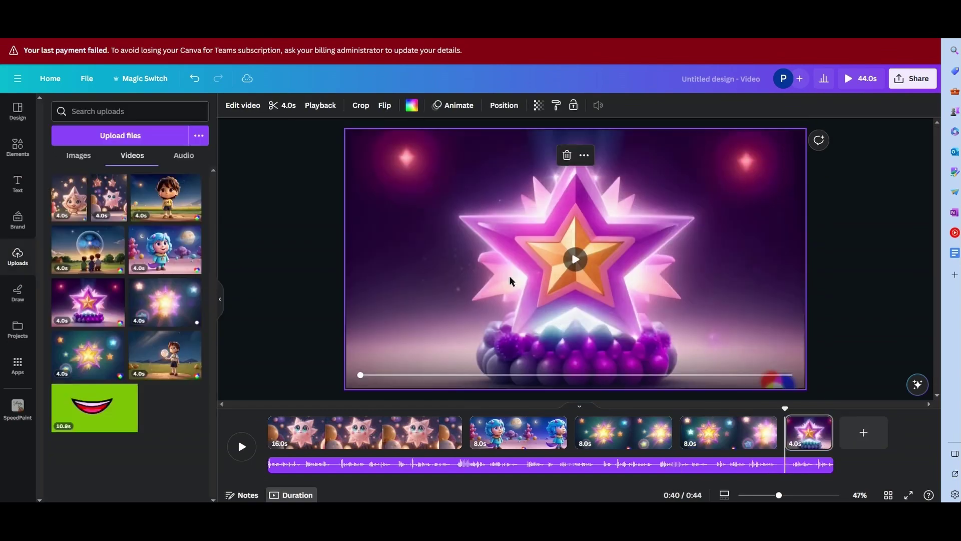
click(360, 105)
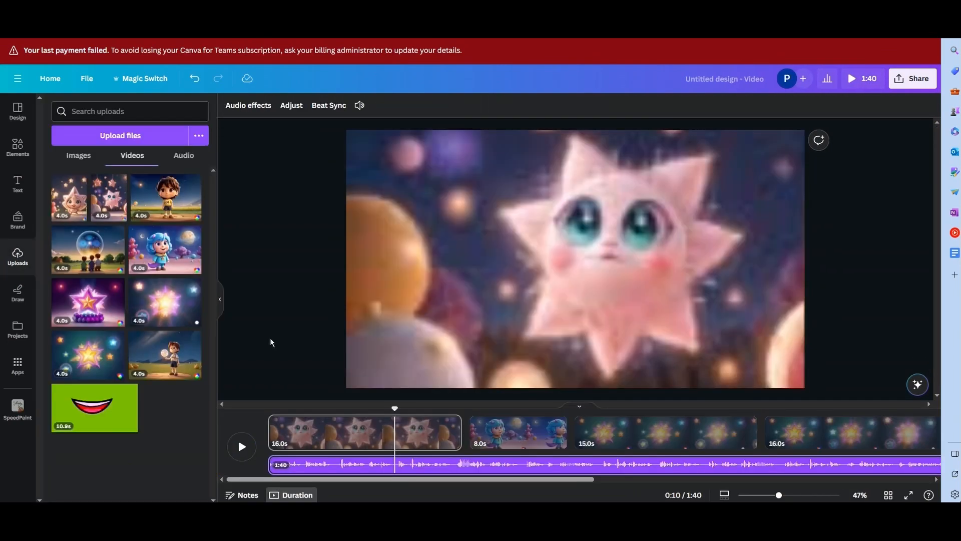
mouse_move(233, 236)
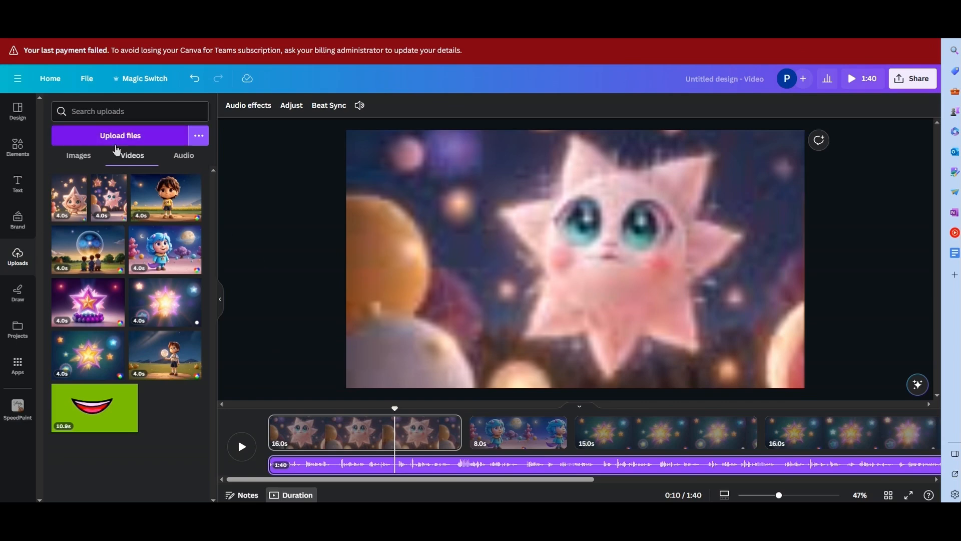
- Add the uploaded Baby Sister music track under the voiceover and preview playback
click(120, 135)
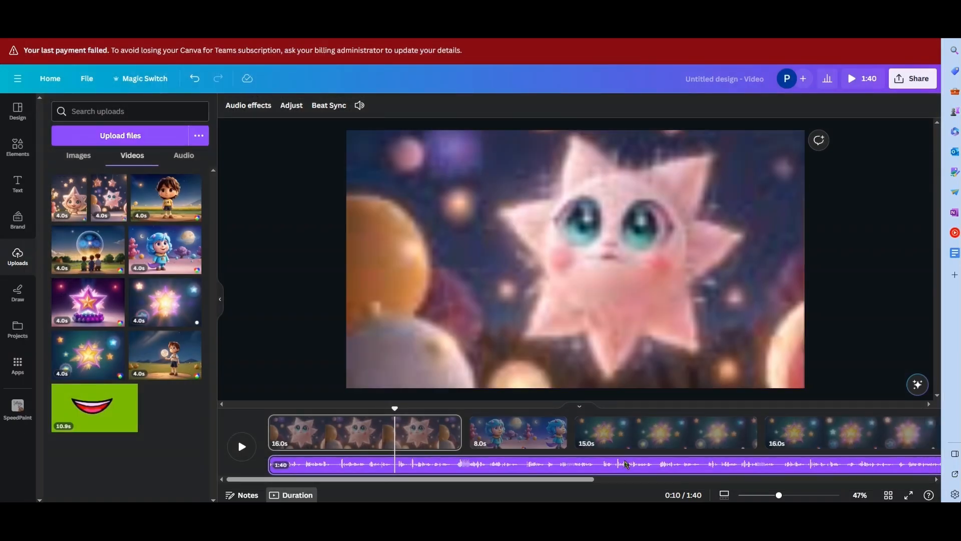
mouse_move(17, 150)
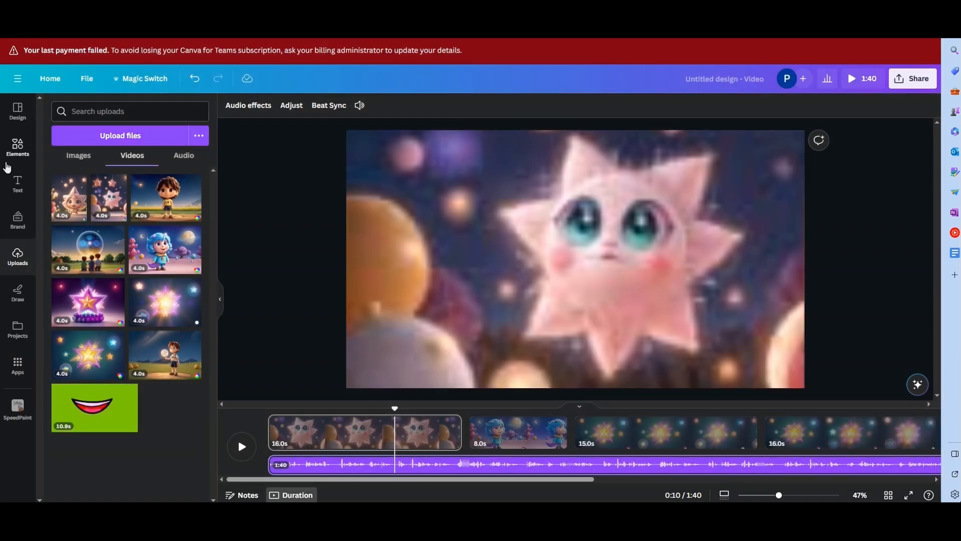
click(183, 155)
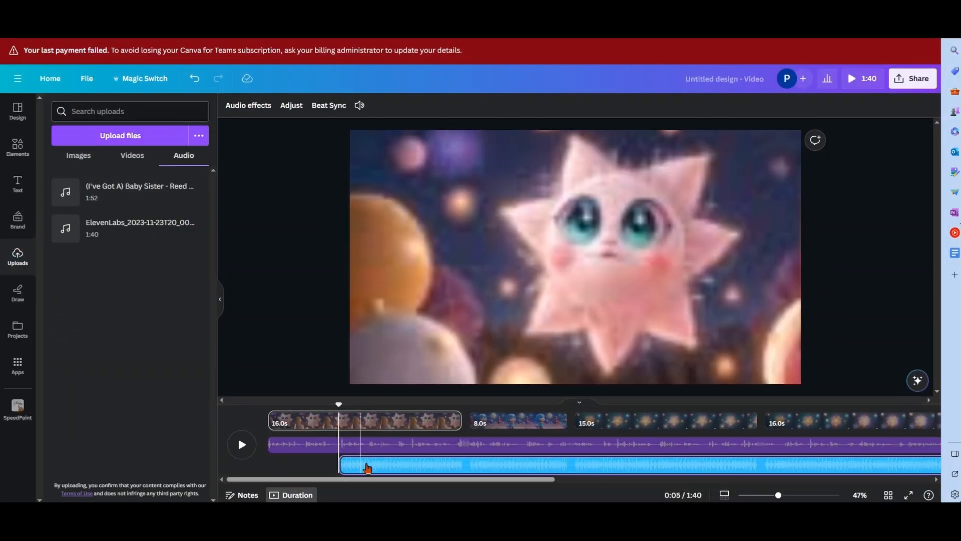
click(360, 105)
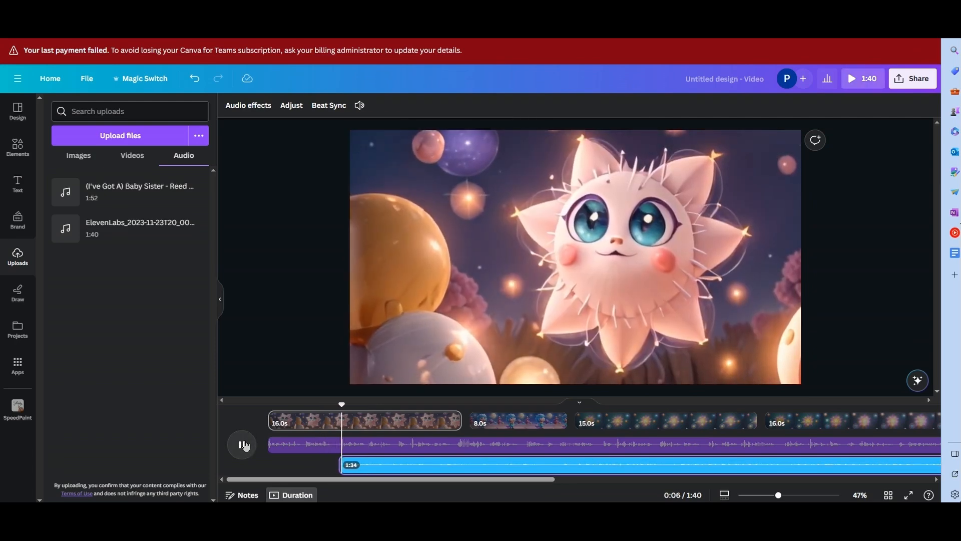
click(241, 444)
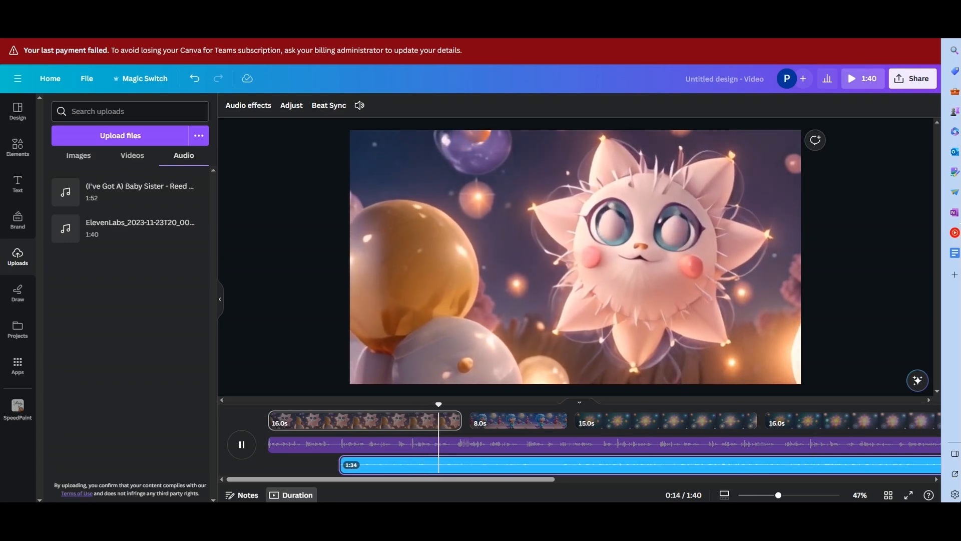
click(669, 404)
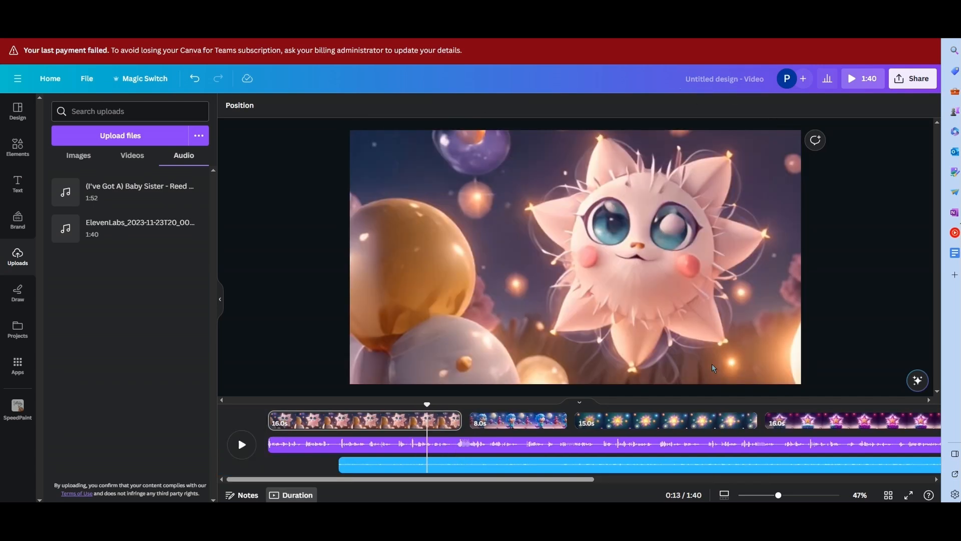
- Open the download settings for a 1080p MP4 of all nine pages via Share
click(913, 78)
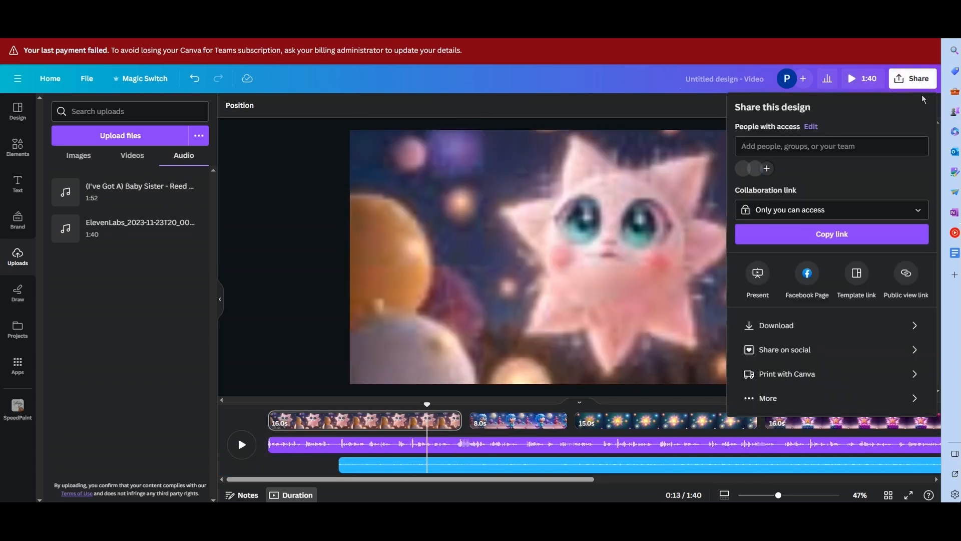
click(776, 326)
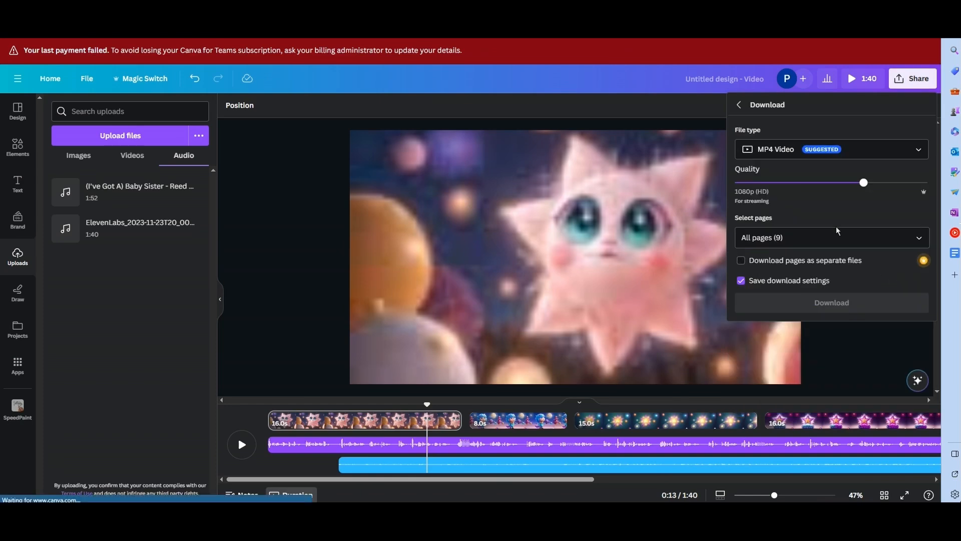